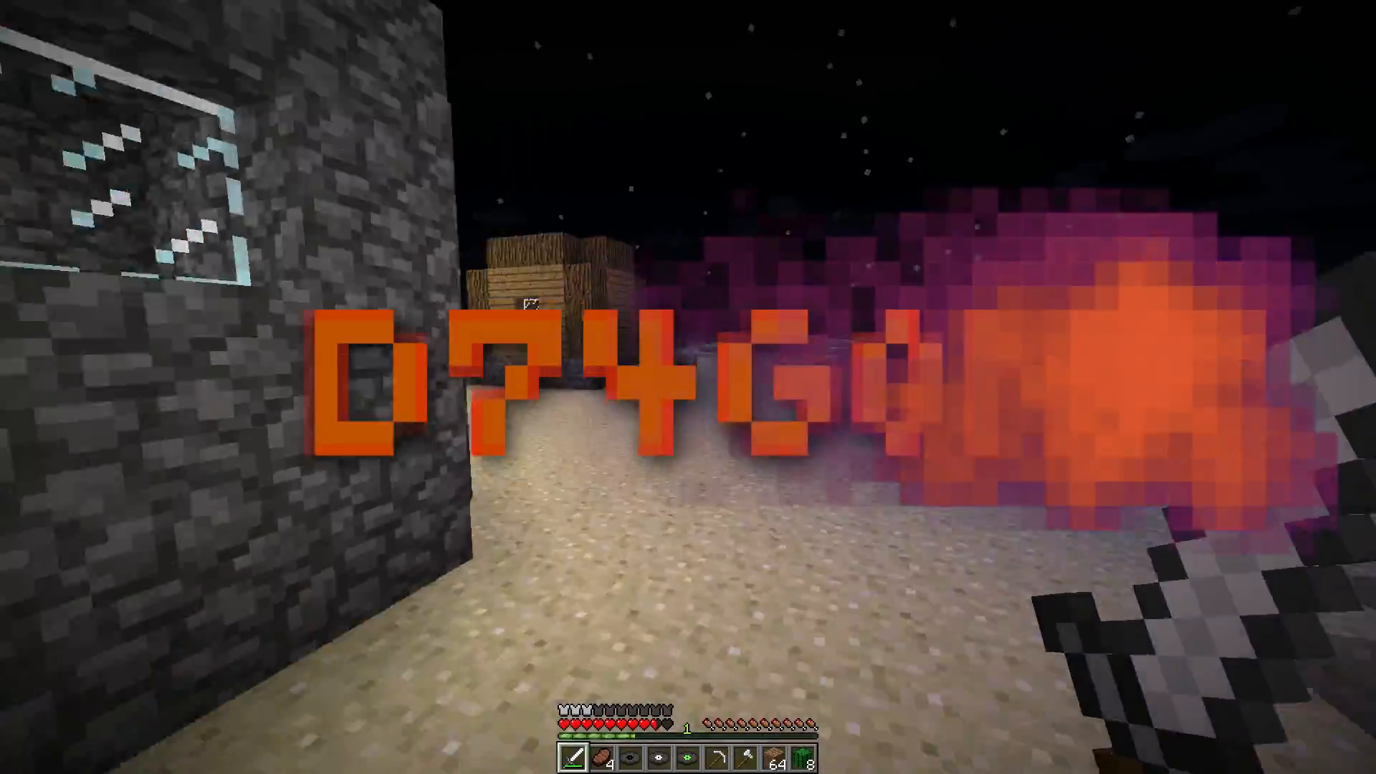
mouse_move(688, 387)
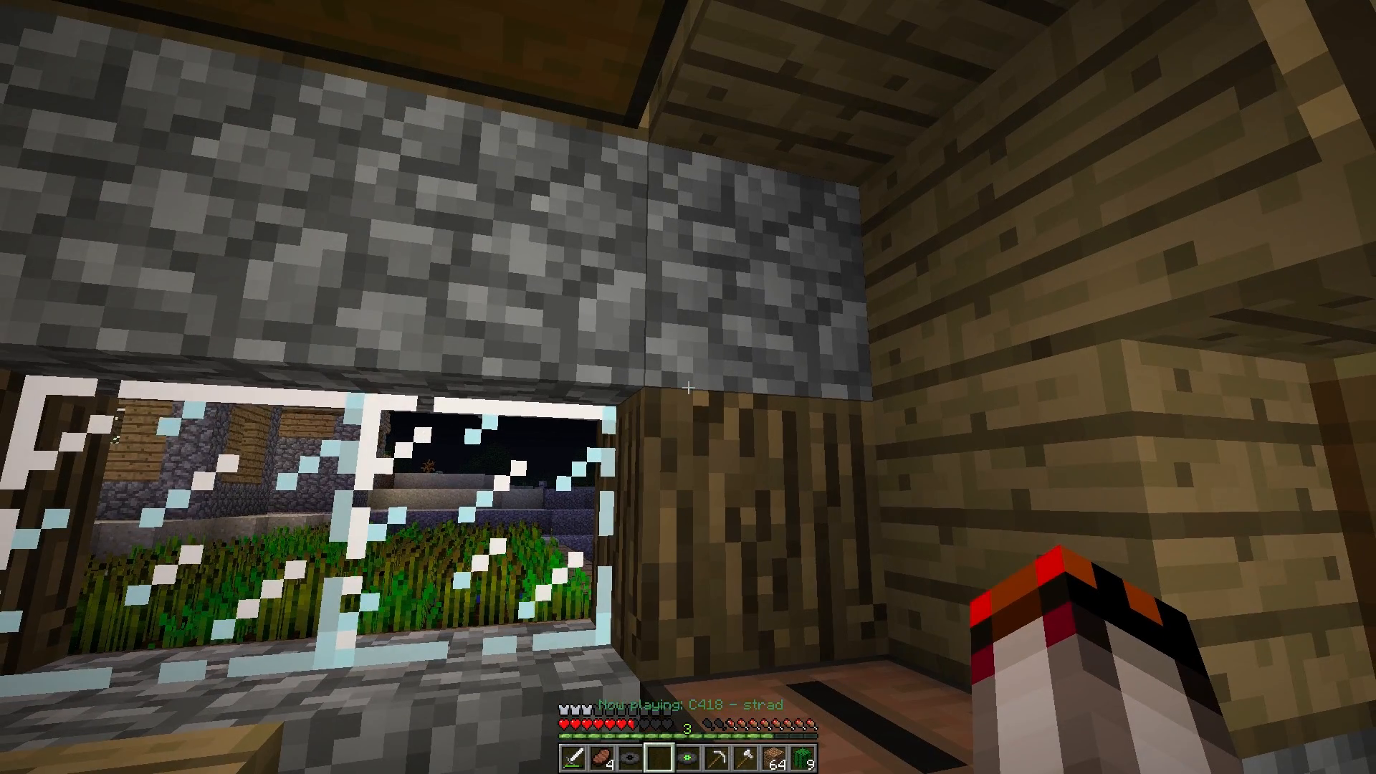
mouse_move(688, 387)
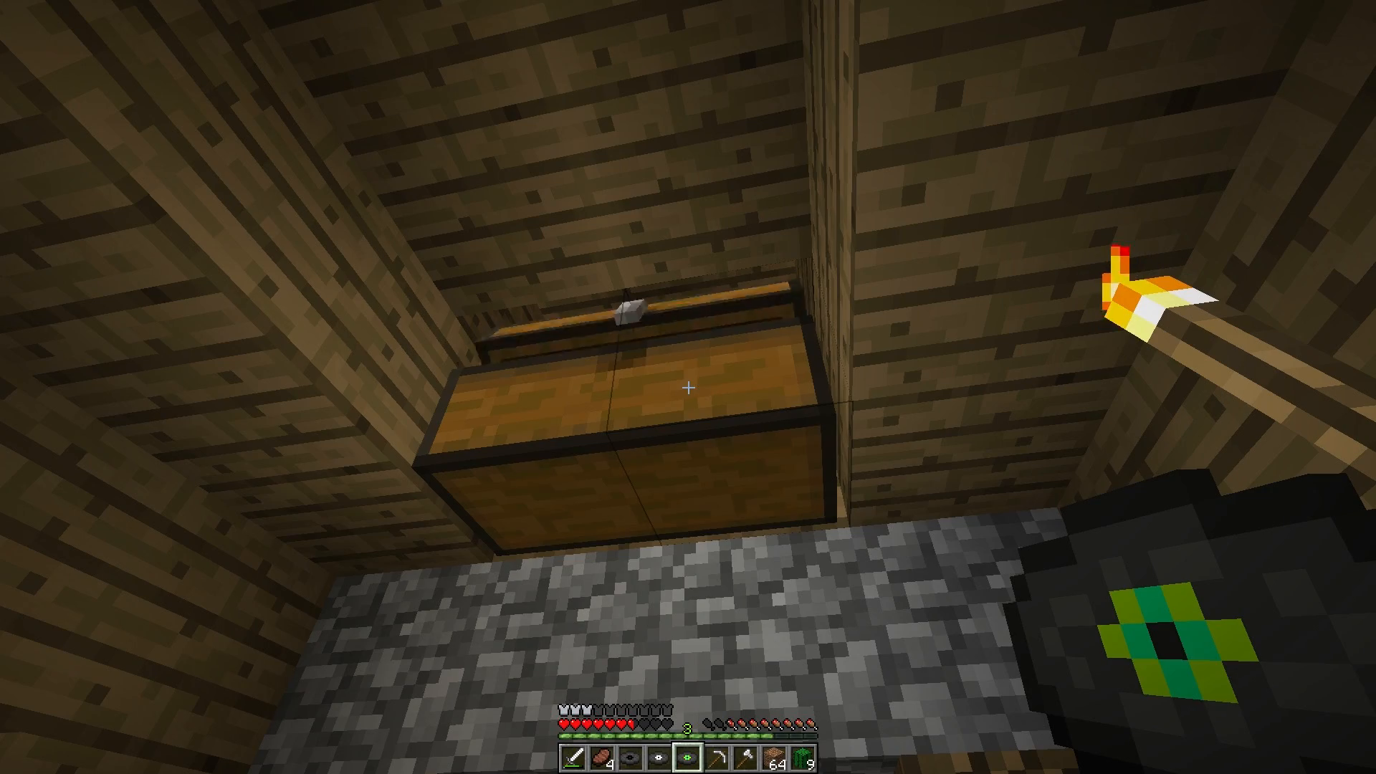
mouse_move(688, 387)
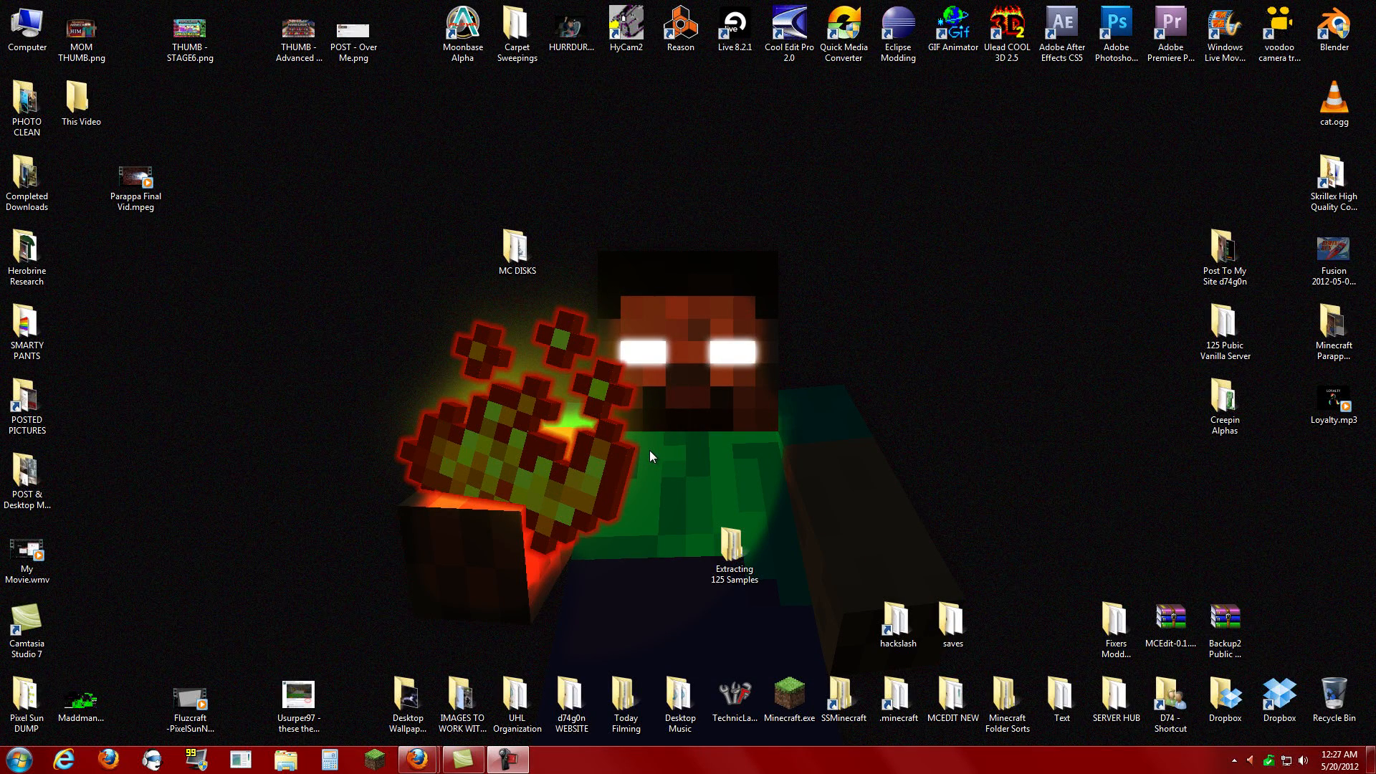
Step: Open the desktop .minecraft folder and go to resources > streaming
click(897, 703)
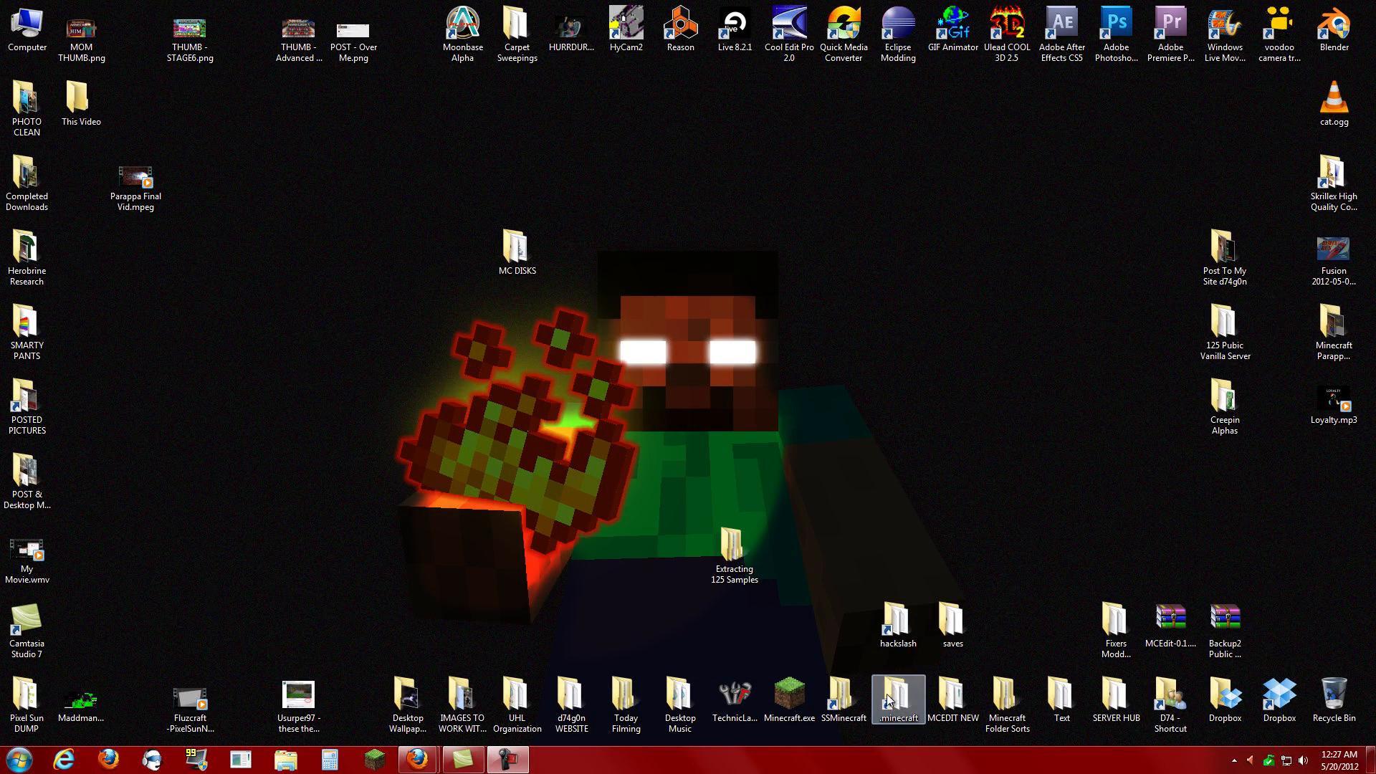
double_click(897, 699)
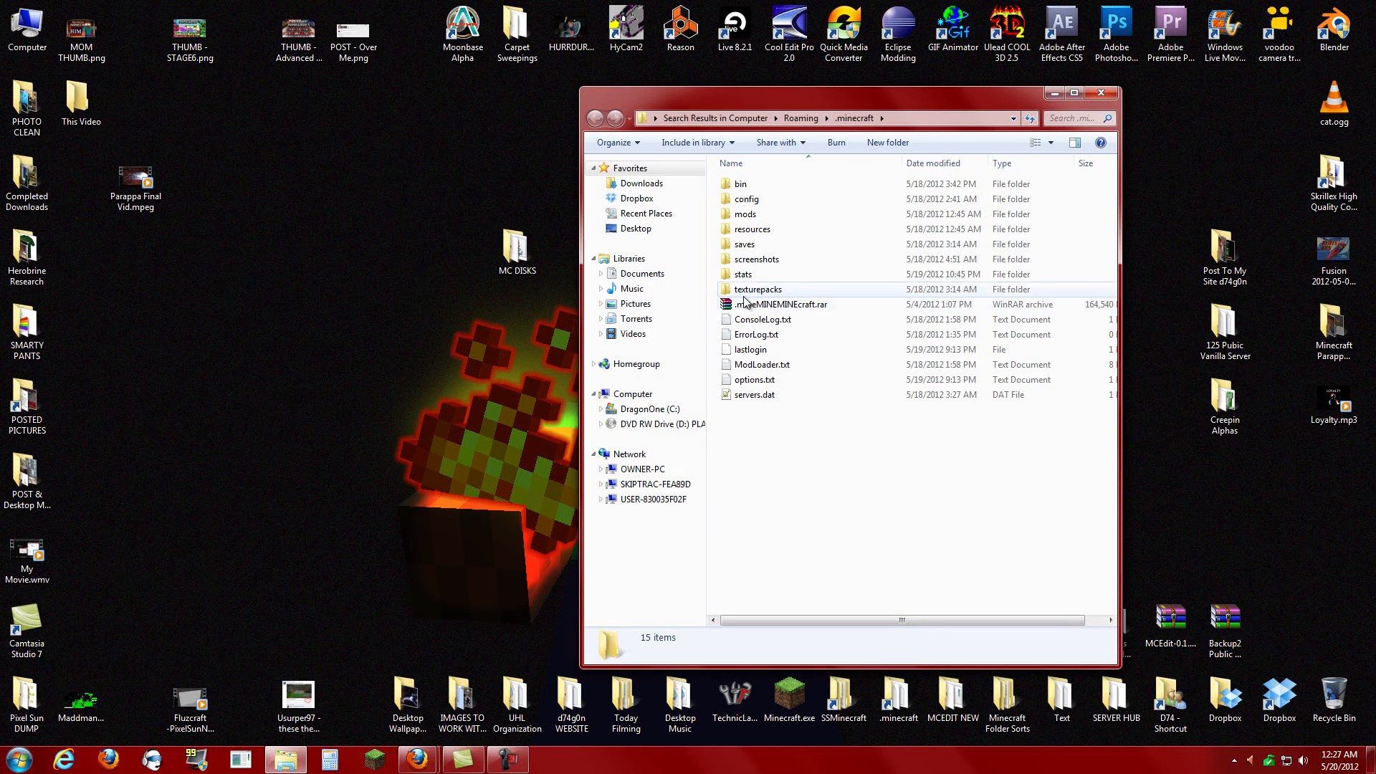
click(779, 304)
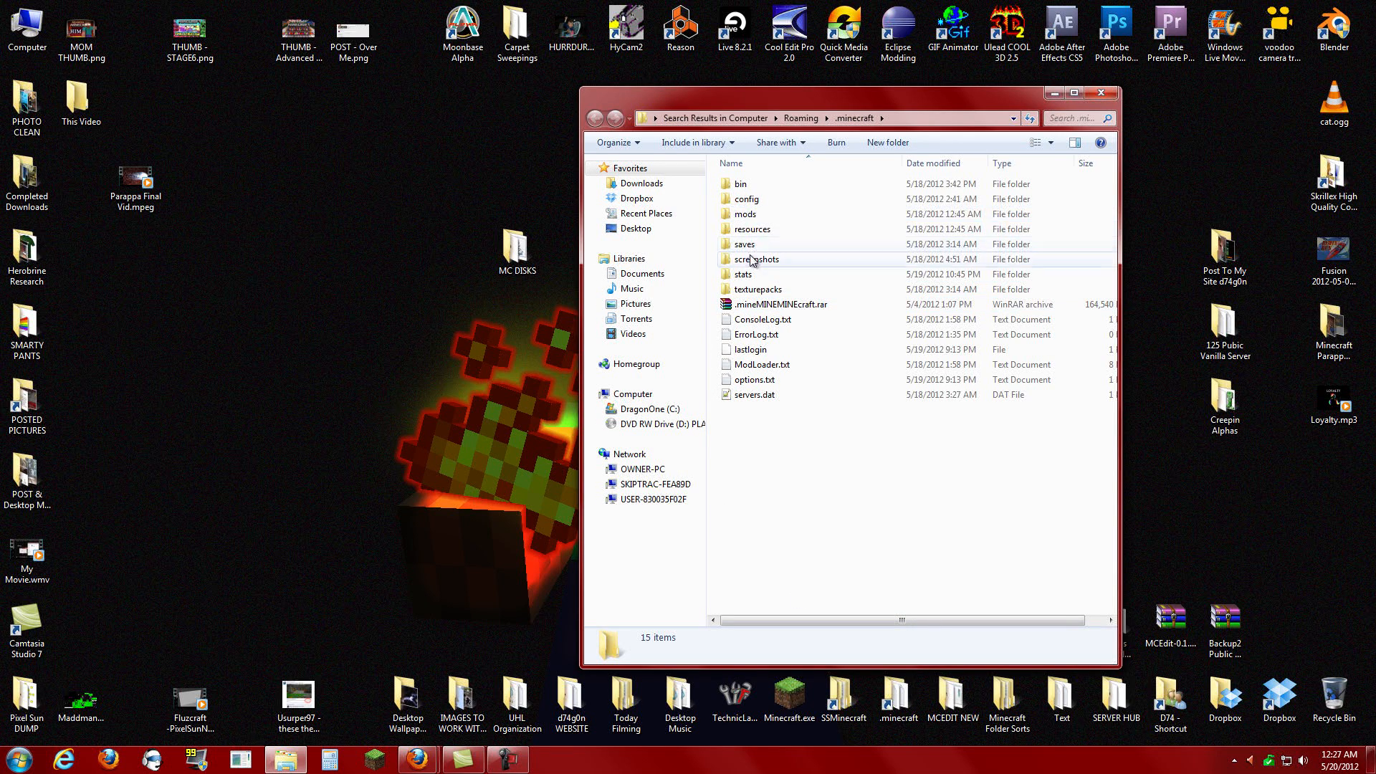
click(751, 230)
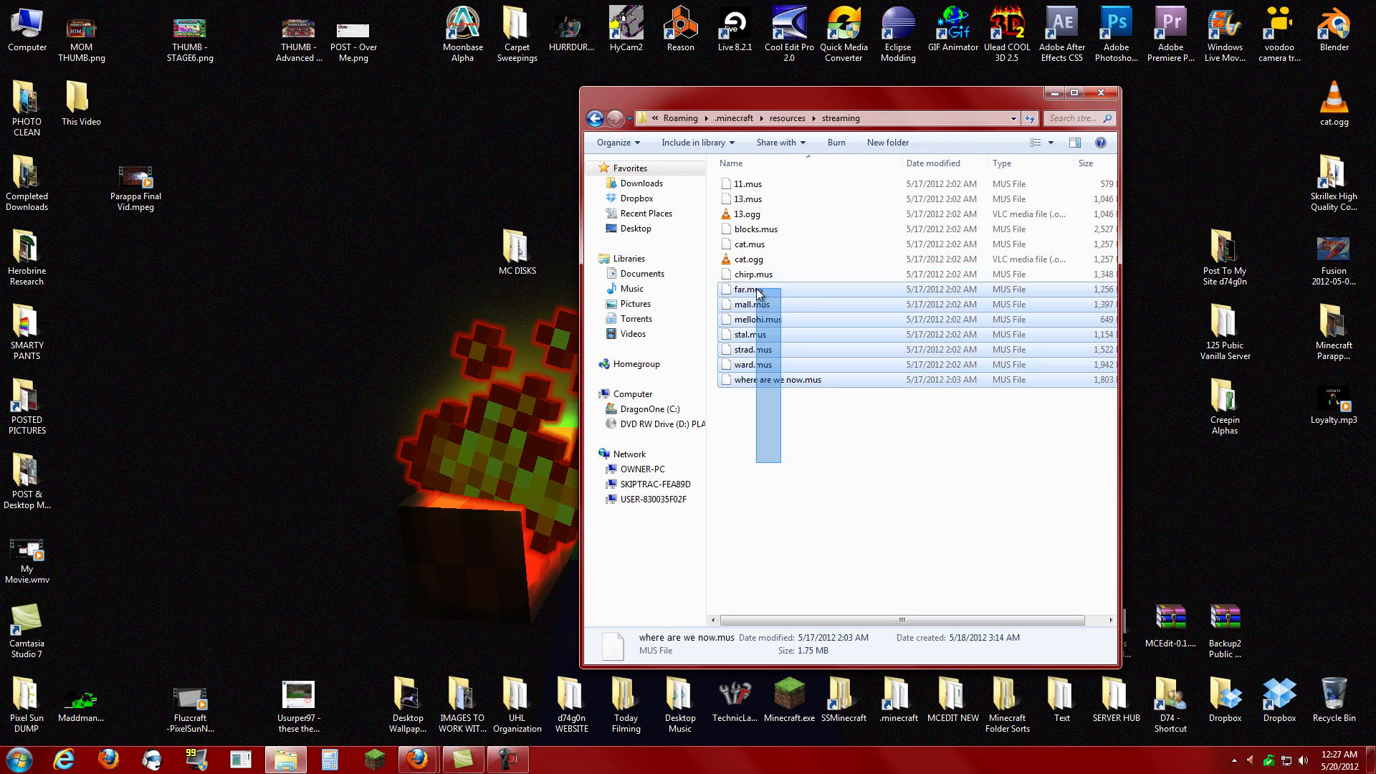
Step: Select all streaming files, narrow the selection to chirp.mus, and reveal the folder path
key(ctrl+a)
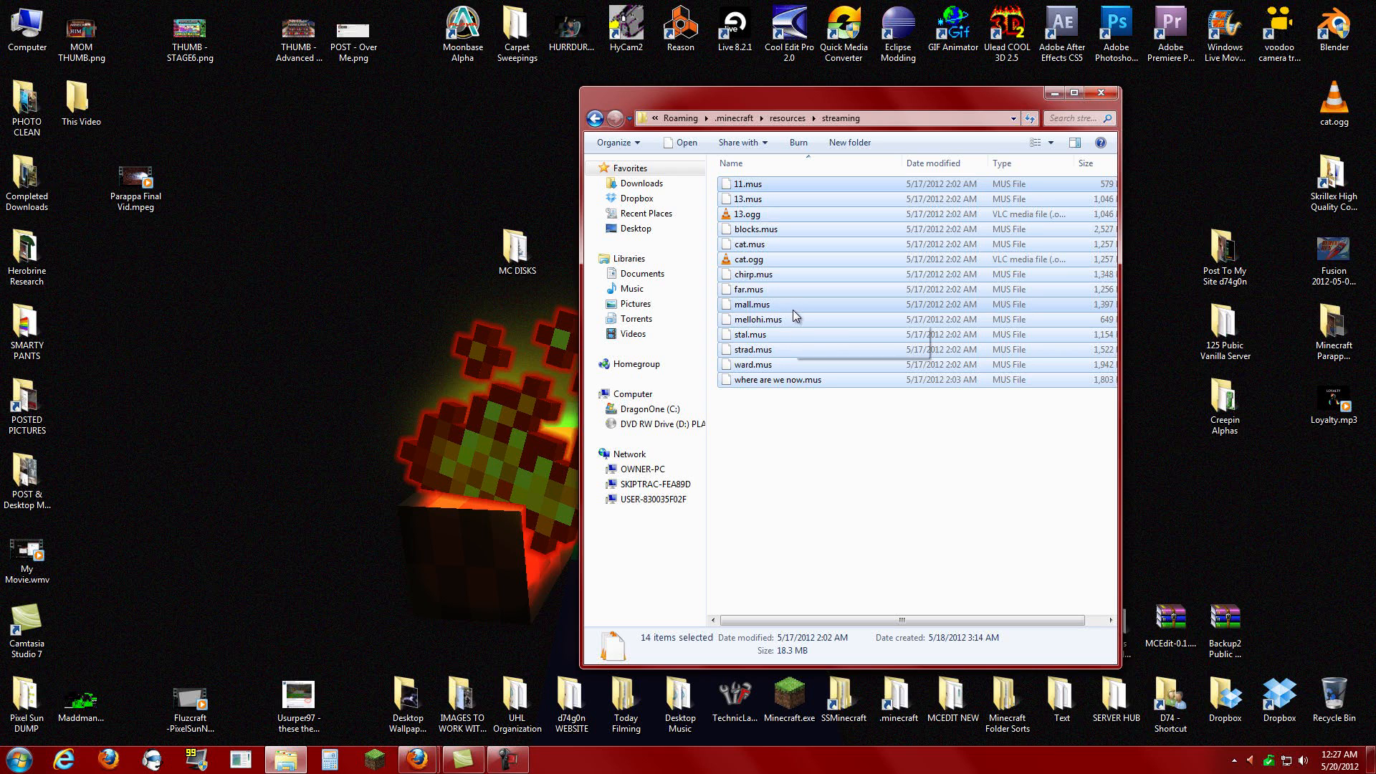
click(752, 274)
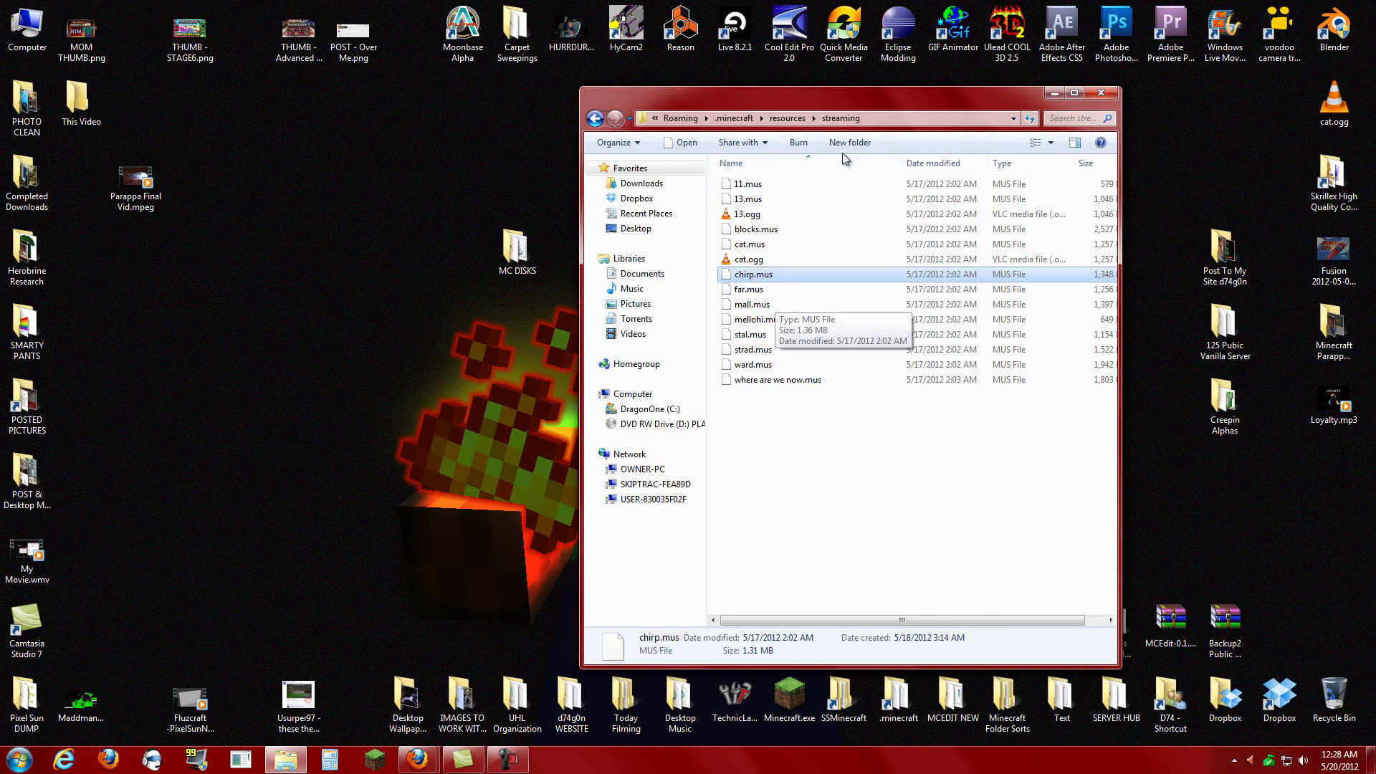
click(808, 118)
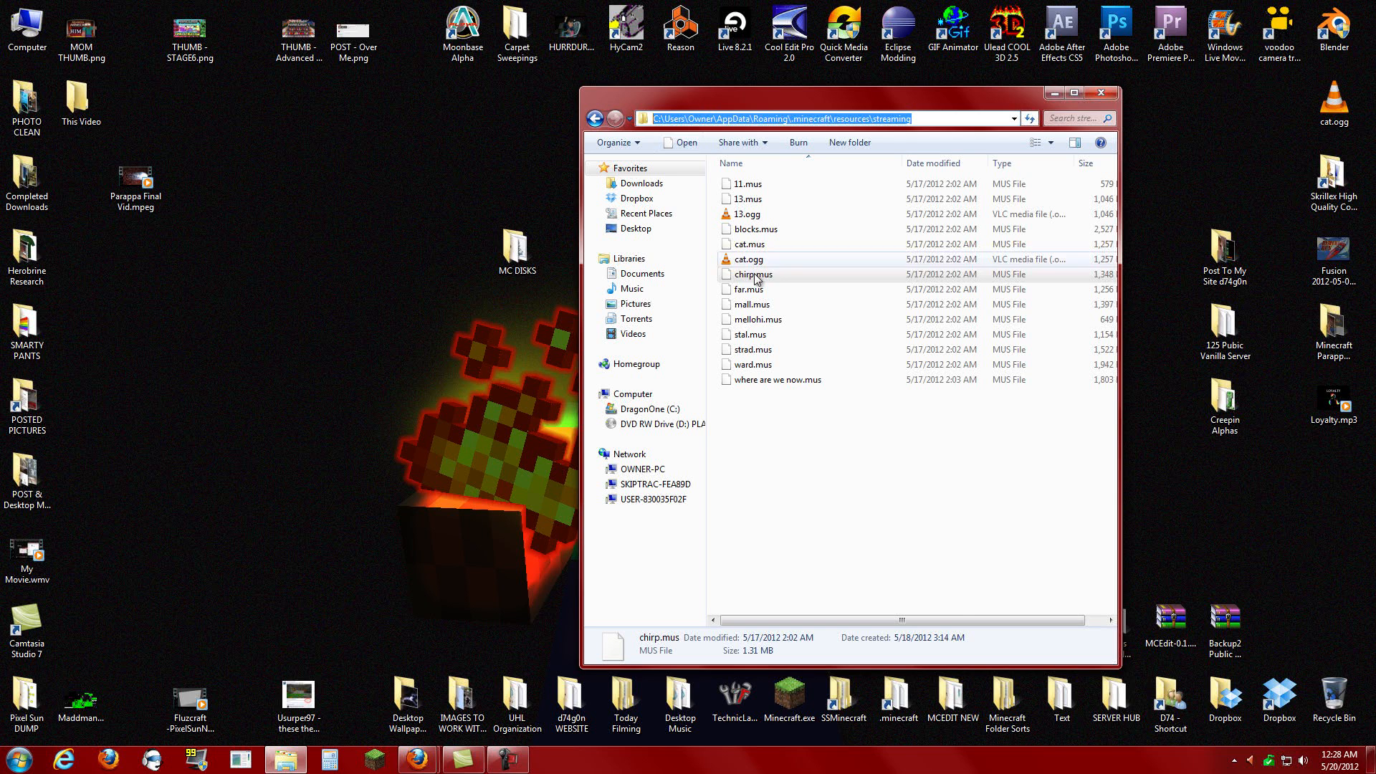
Step: Close the streaming window, open the desktop MC DISKS folder, and select musdecode.jar
click(1101, 93)
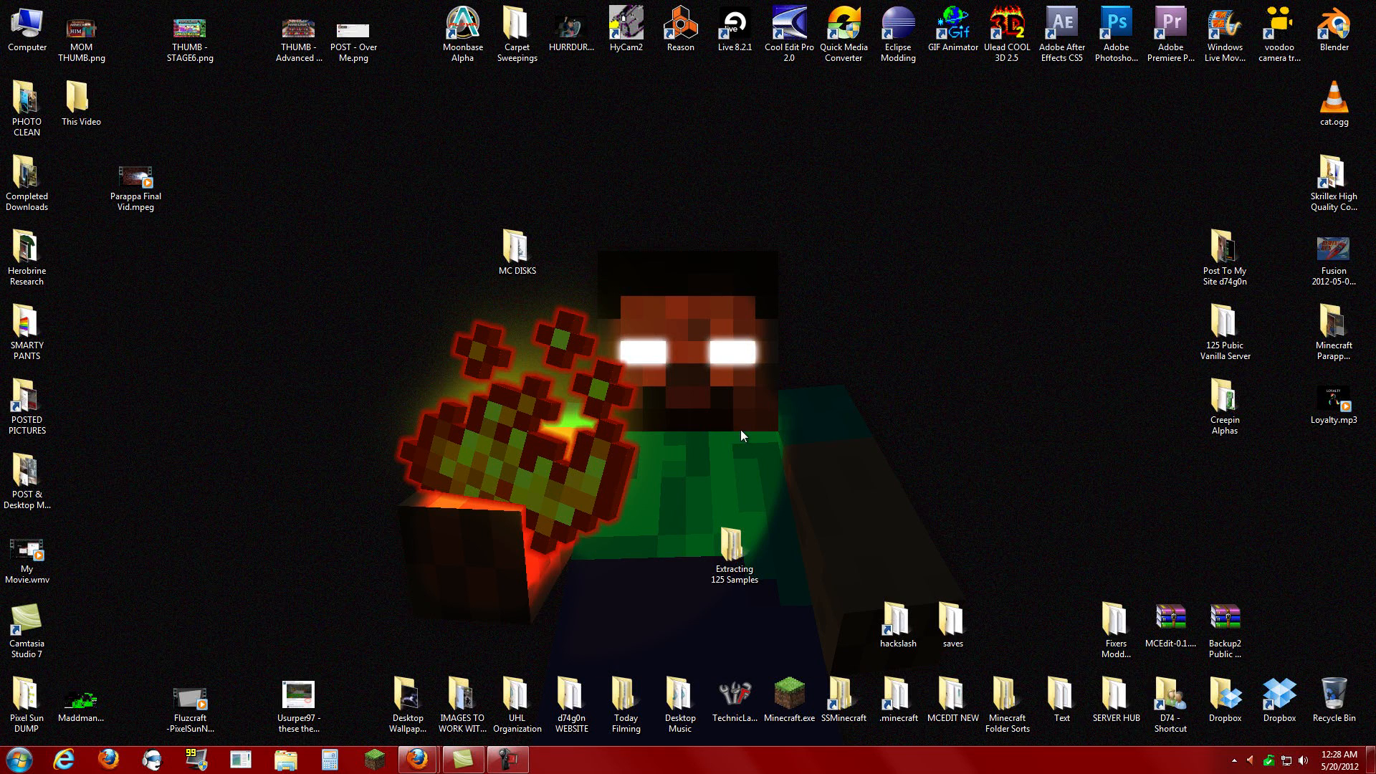
mouse_move(733, 488)
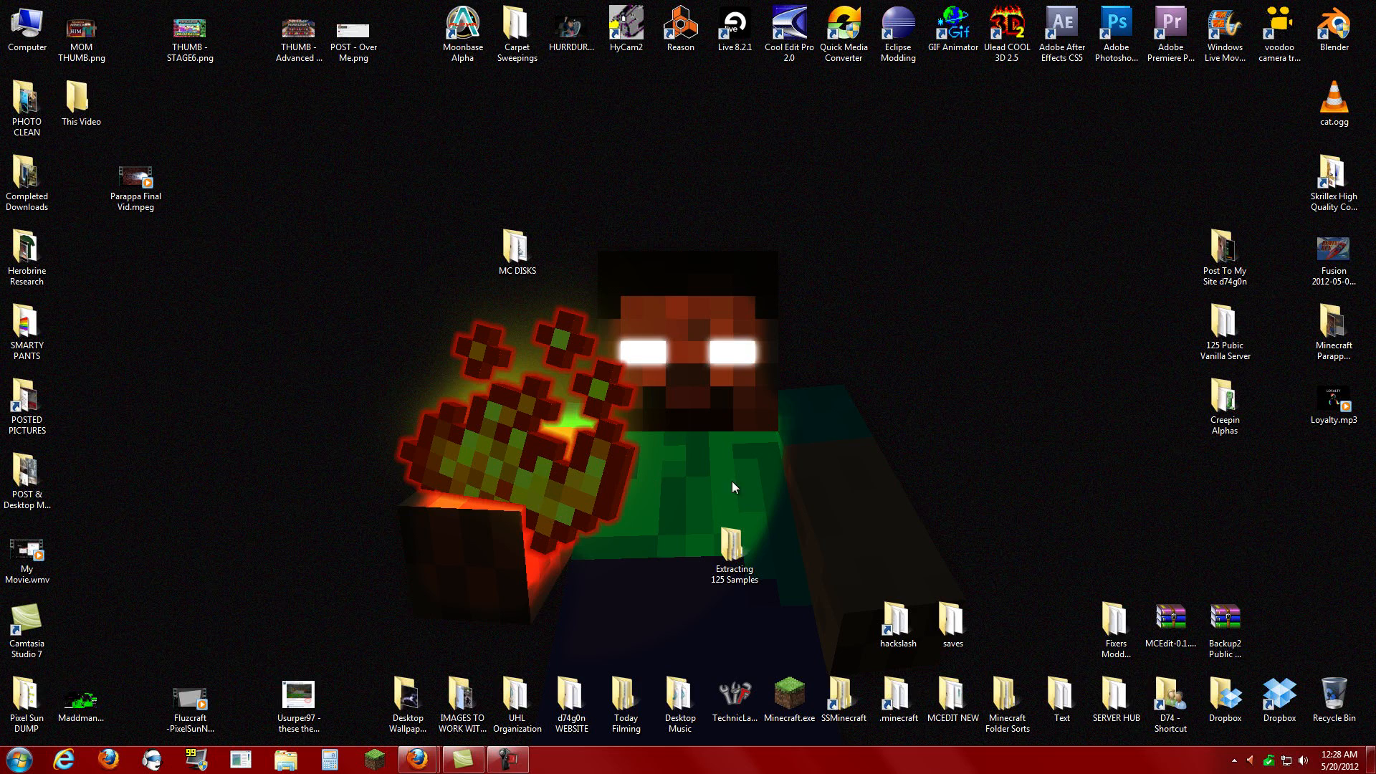
click(1006, 702)
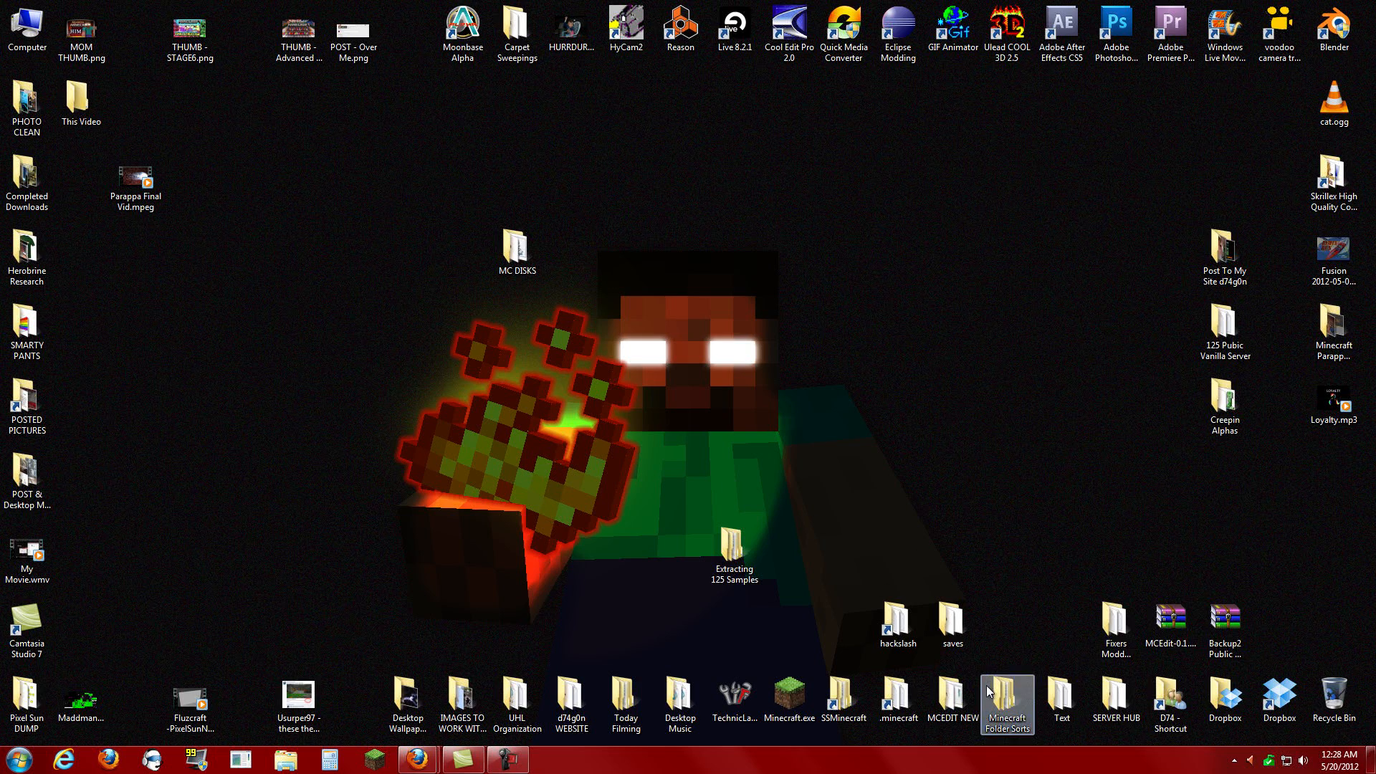
double_click(516, 246)
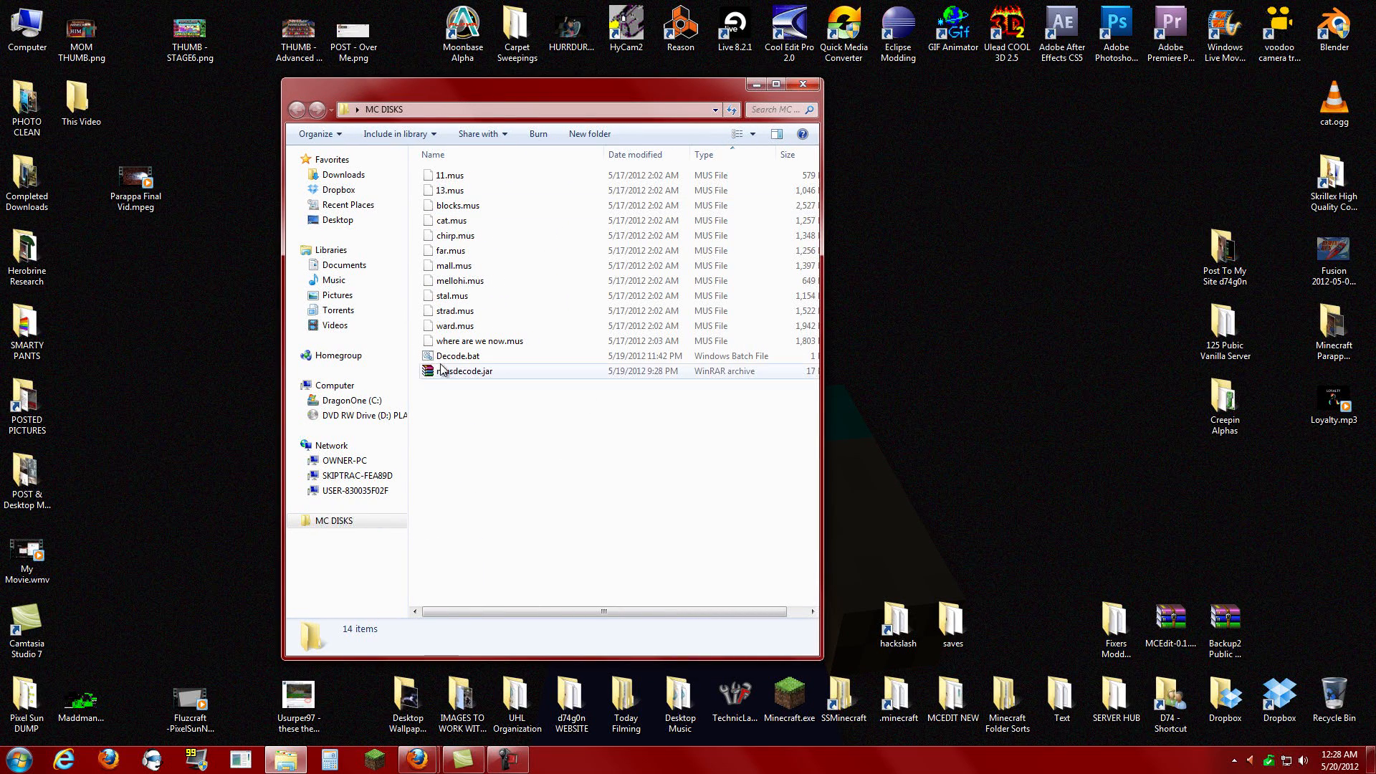
click(464, 371)
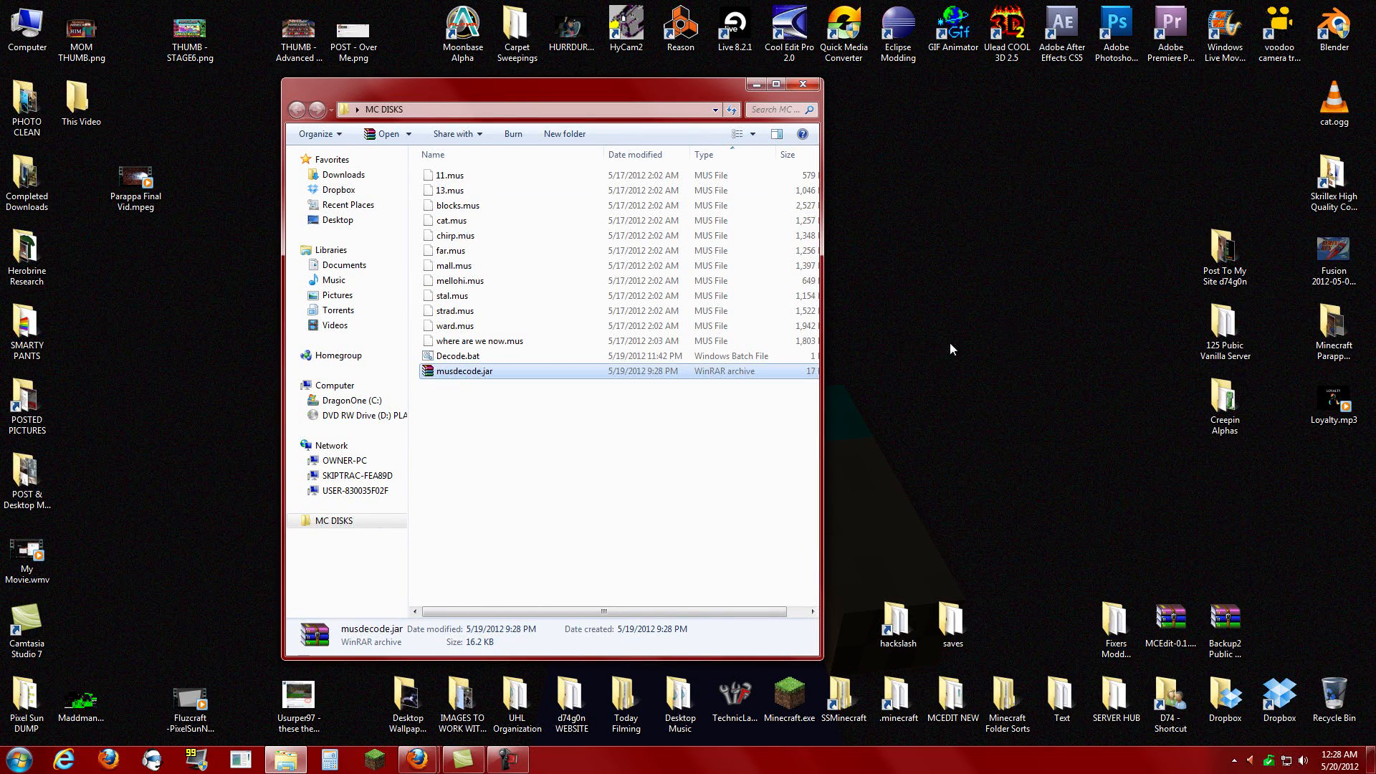
mouse_move(1092, 414)
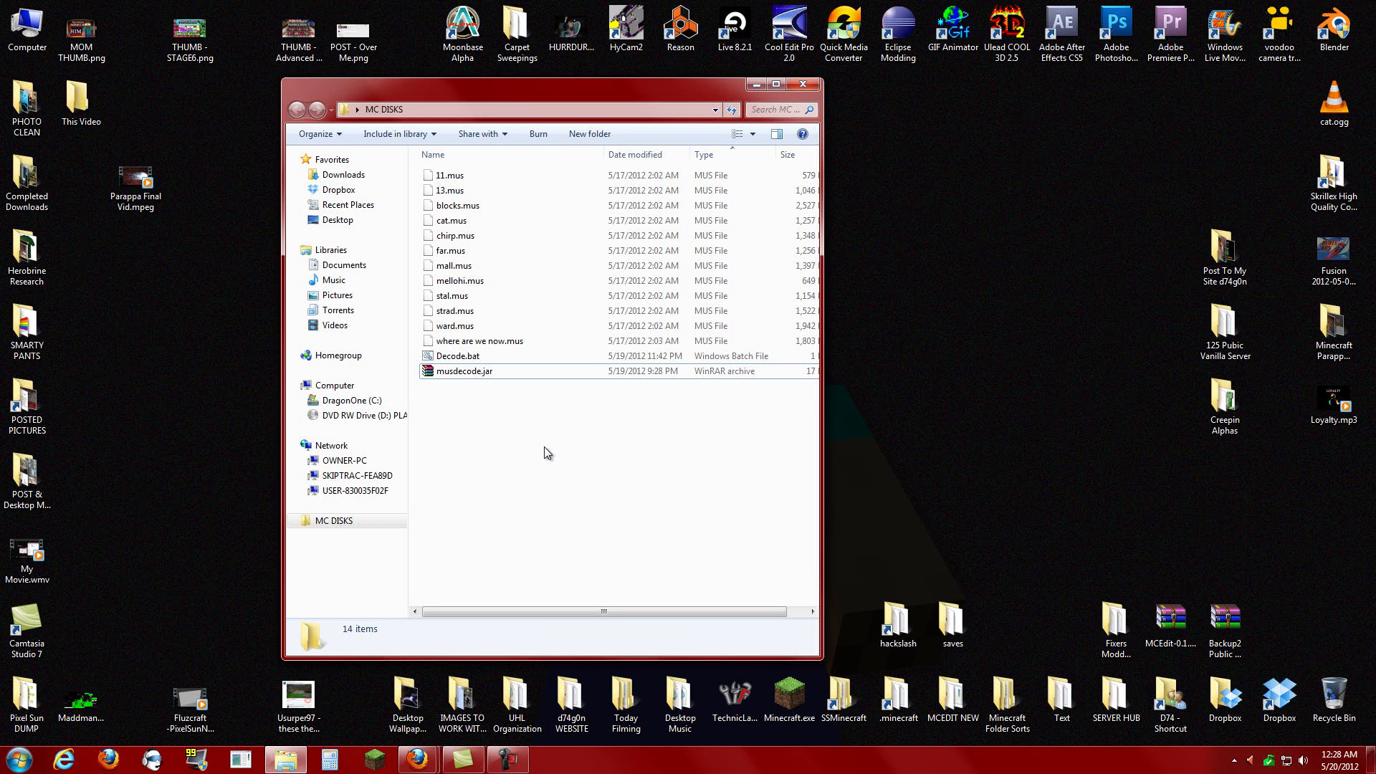
Step: Open Decode.bat for editing in Notepad++ and select its contents
right_click(456, 356)
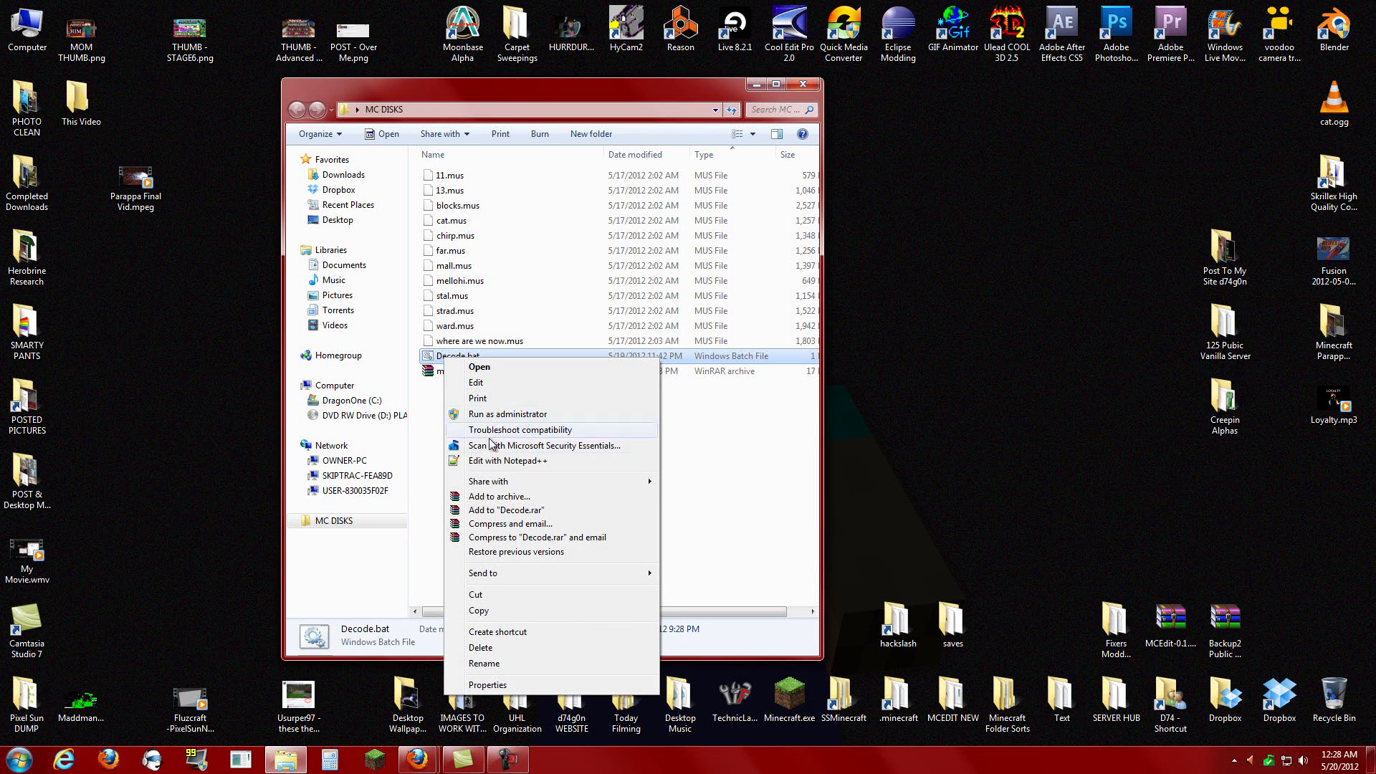
click(507, 460)
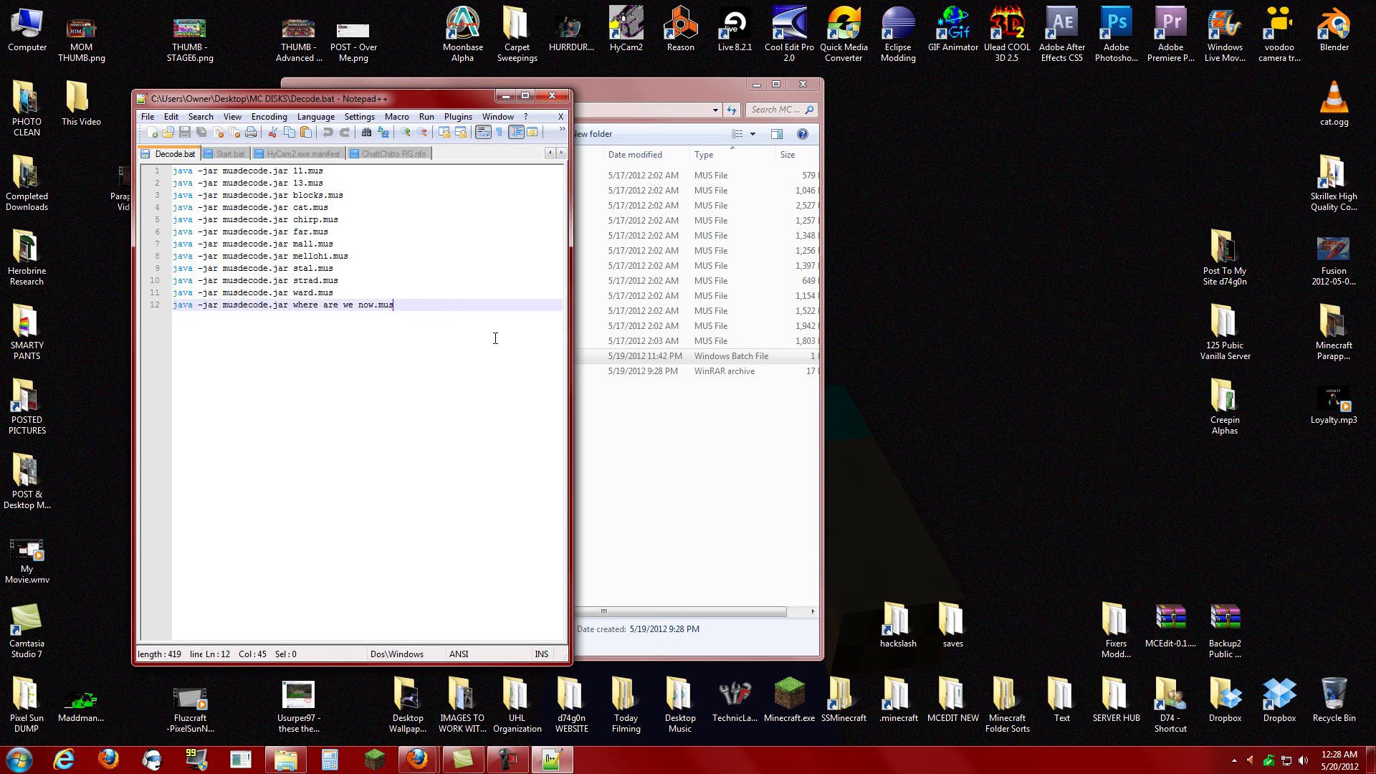
key(ctrl+a)
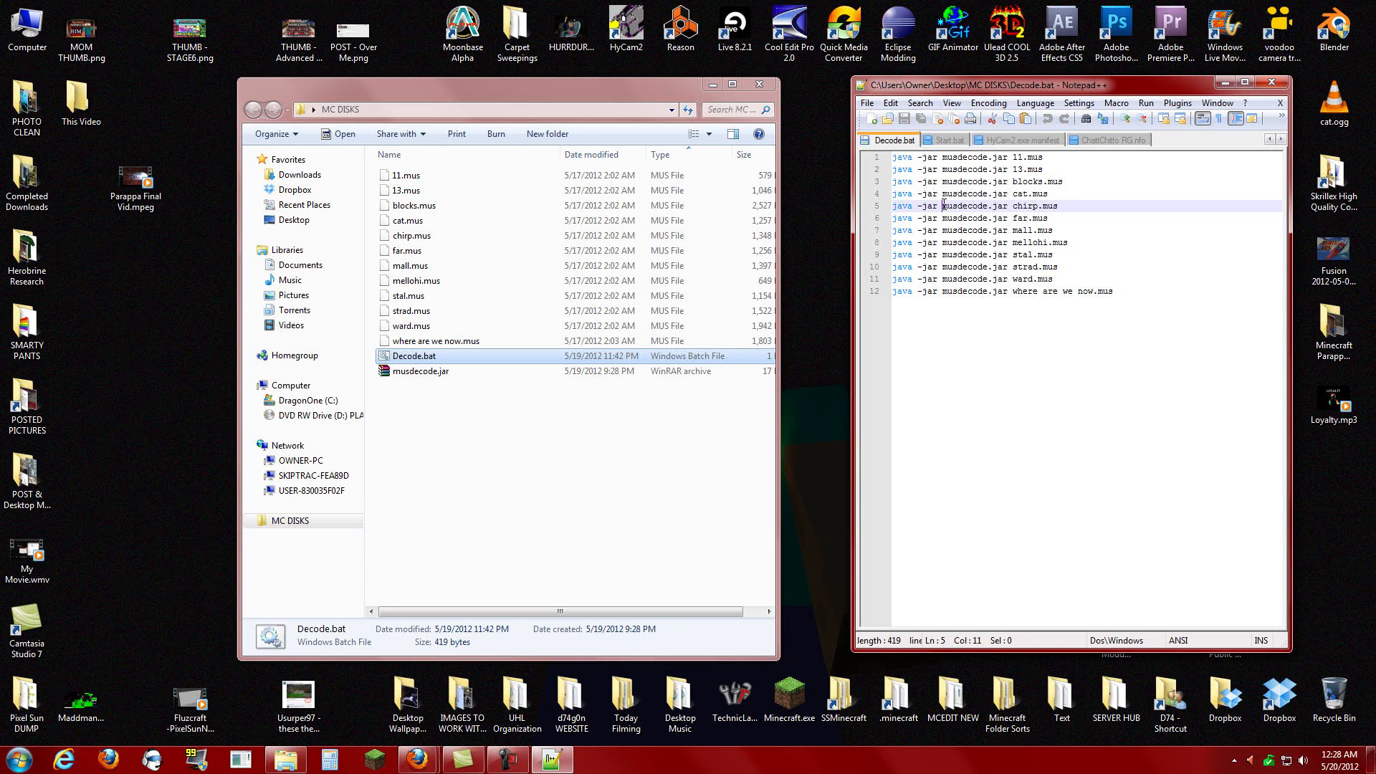
Step: Drag the Notepad++ window beside the MC DISKS folder and select Decode.bat
drag(943, 206, 892, 206)
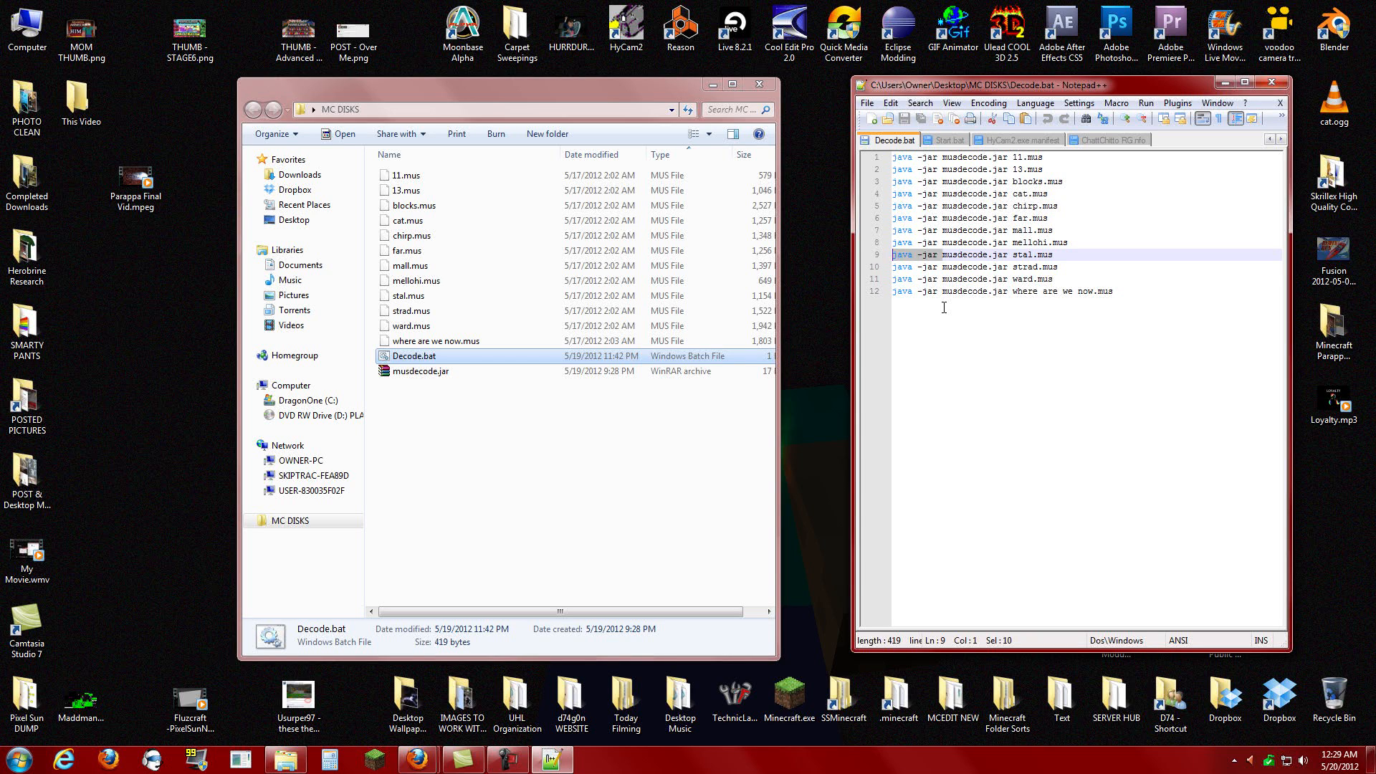
click(420, 371)
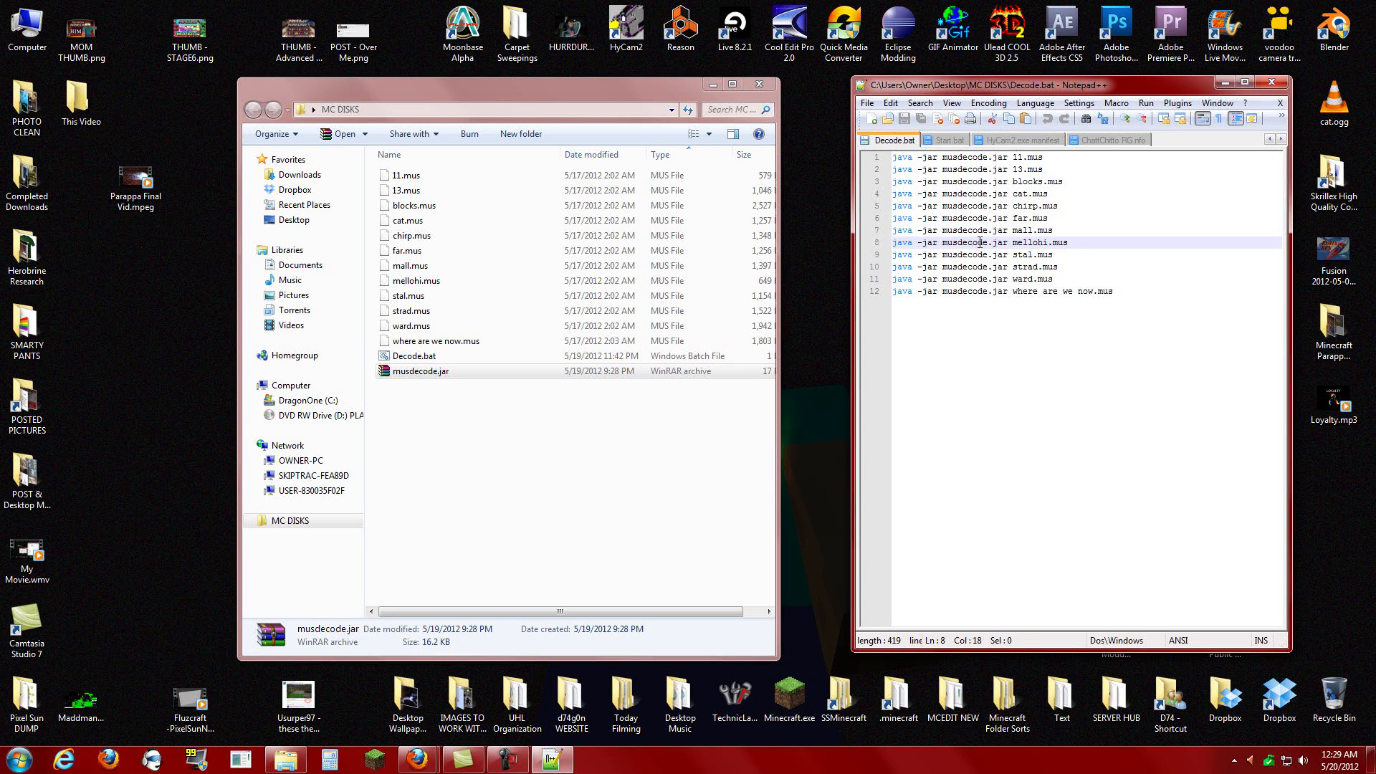
click(413, 355)
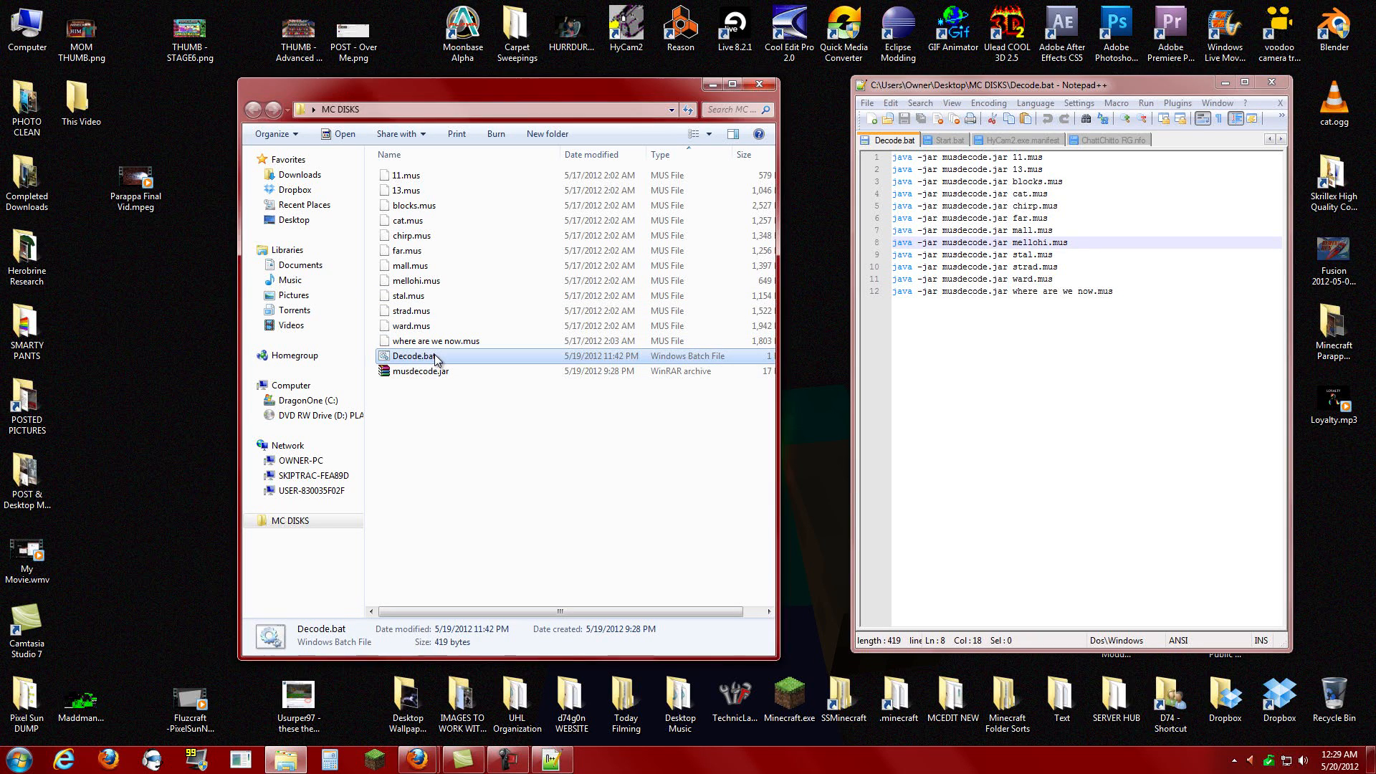
click(413, 355)
text(txt.)
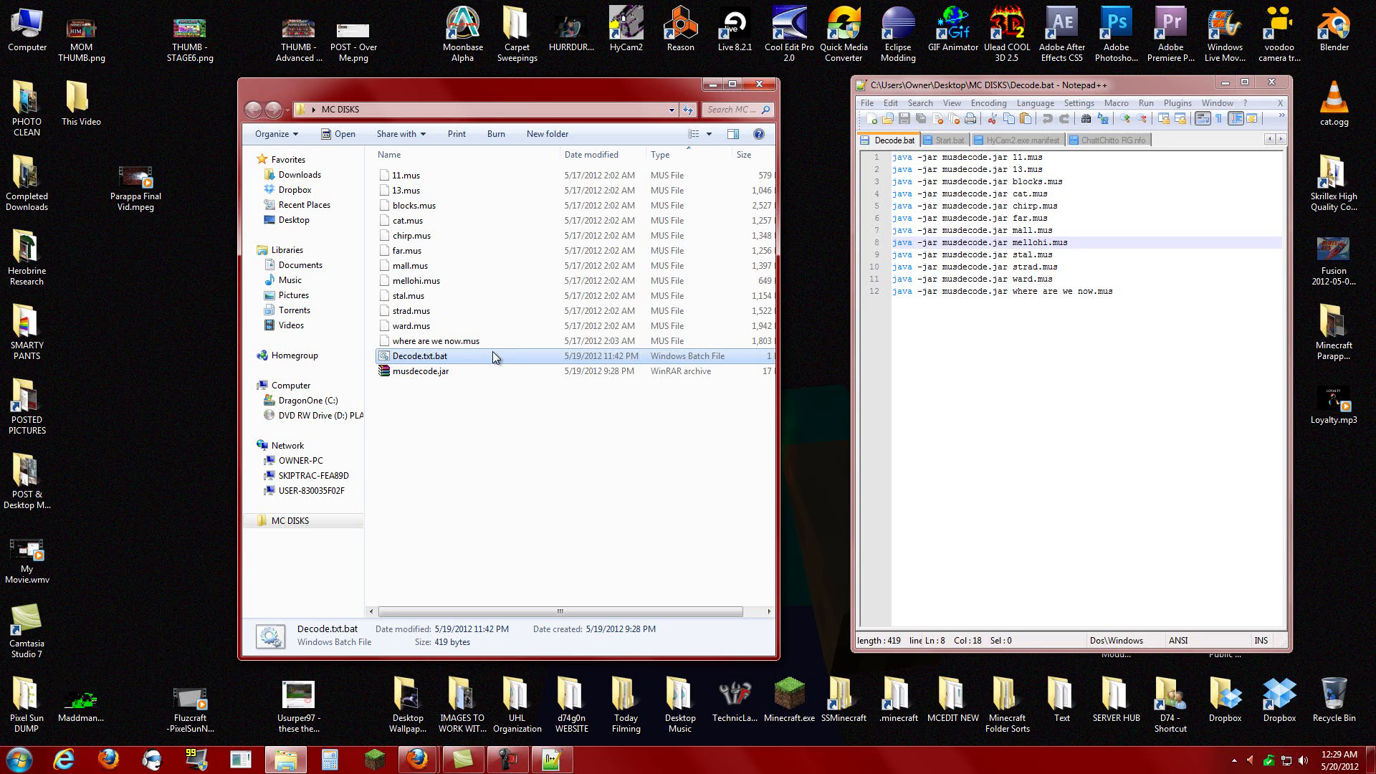
click(419, 355)
text(bat.)
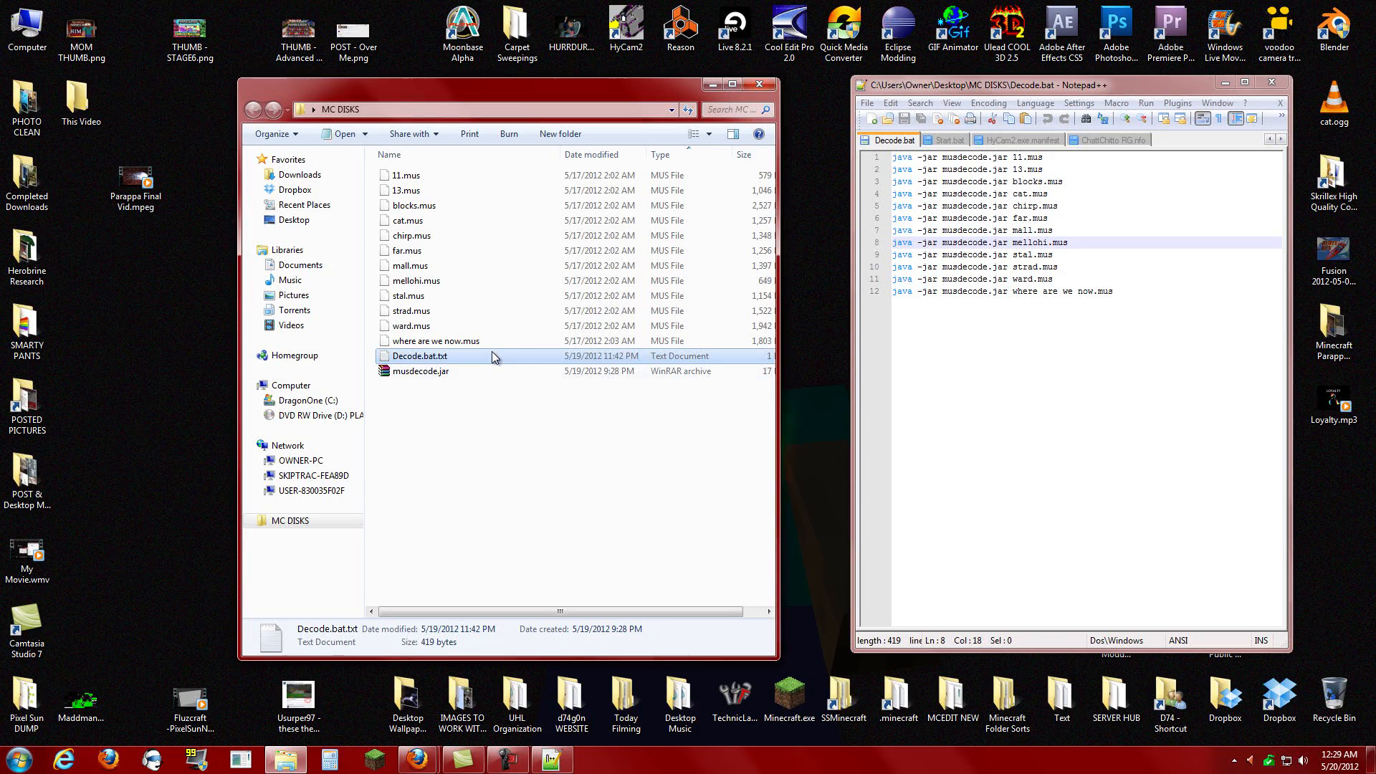
double_click(419, 356)
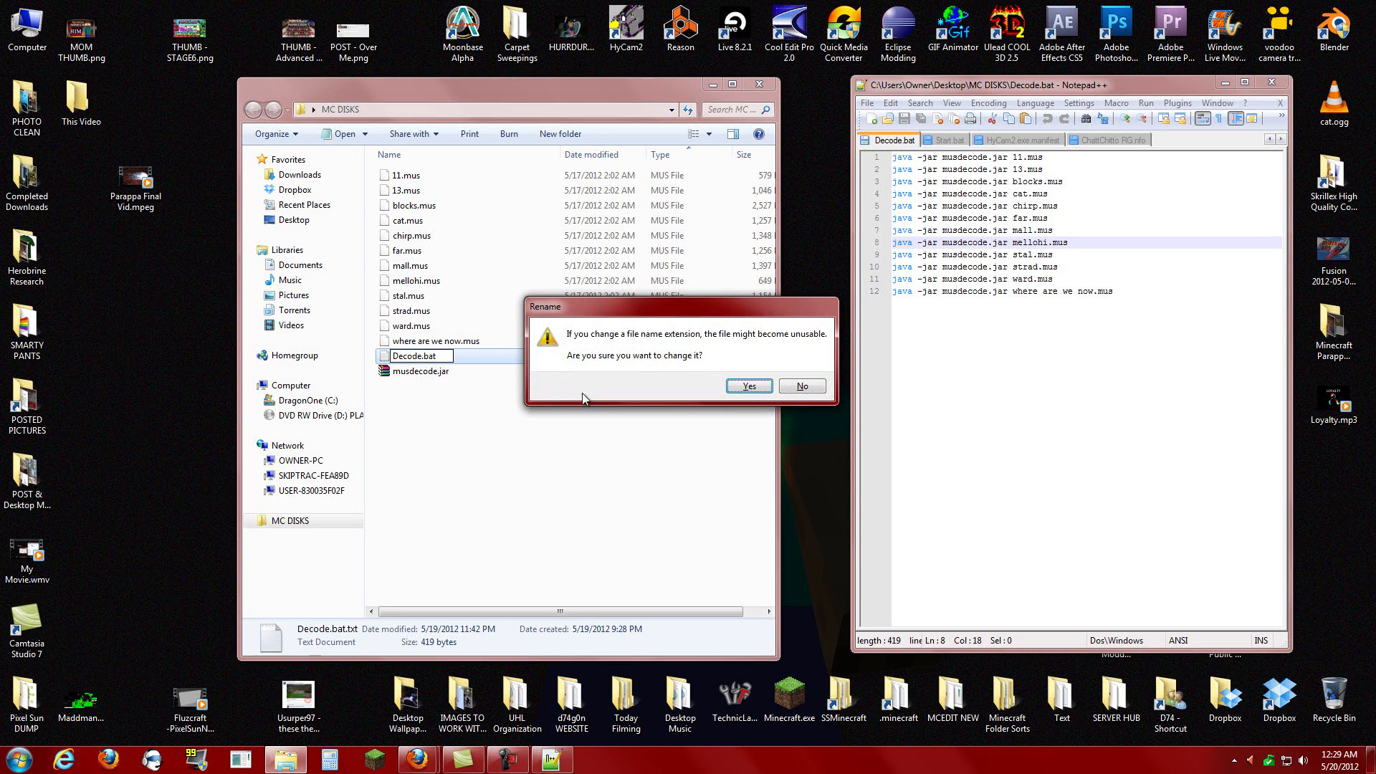
click(747, 386)
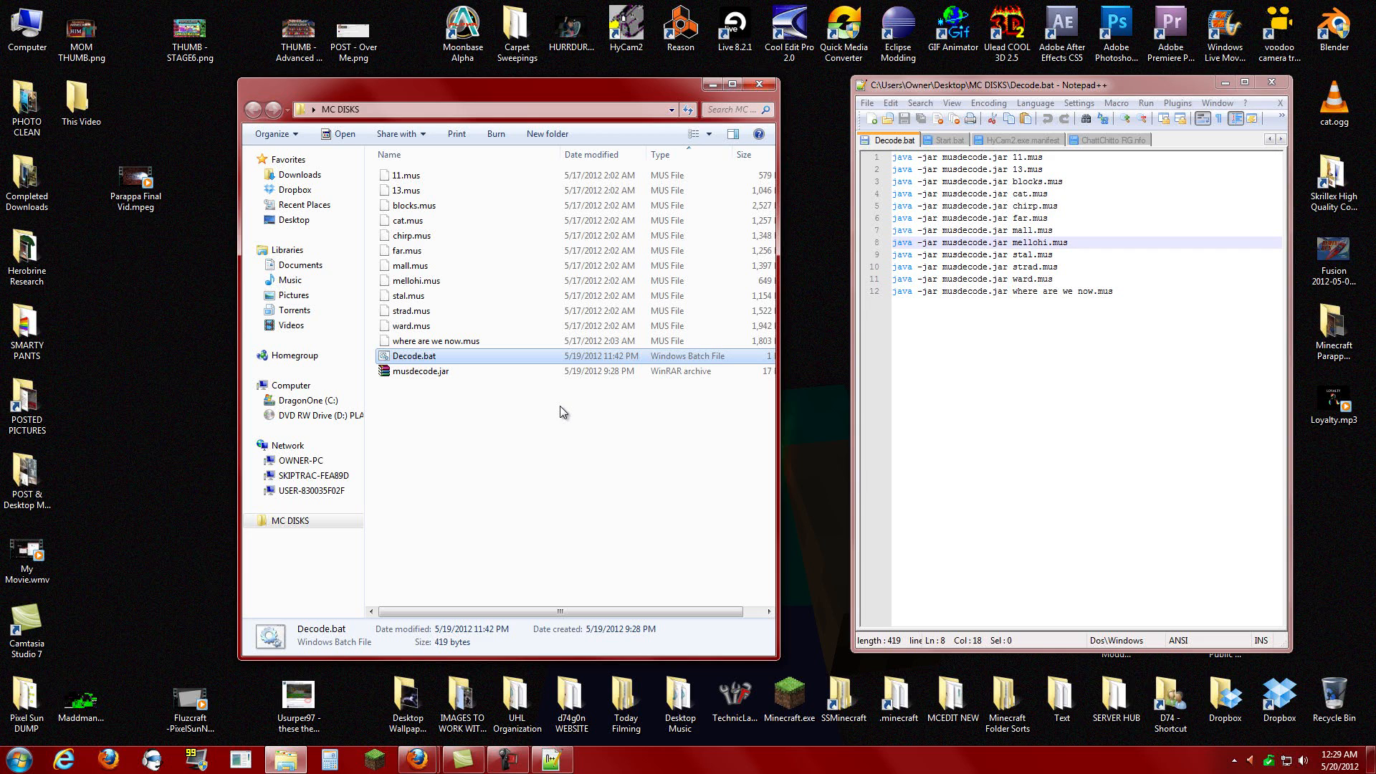
mouse_move(1051, 153)
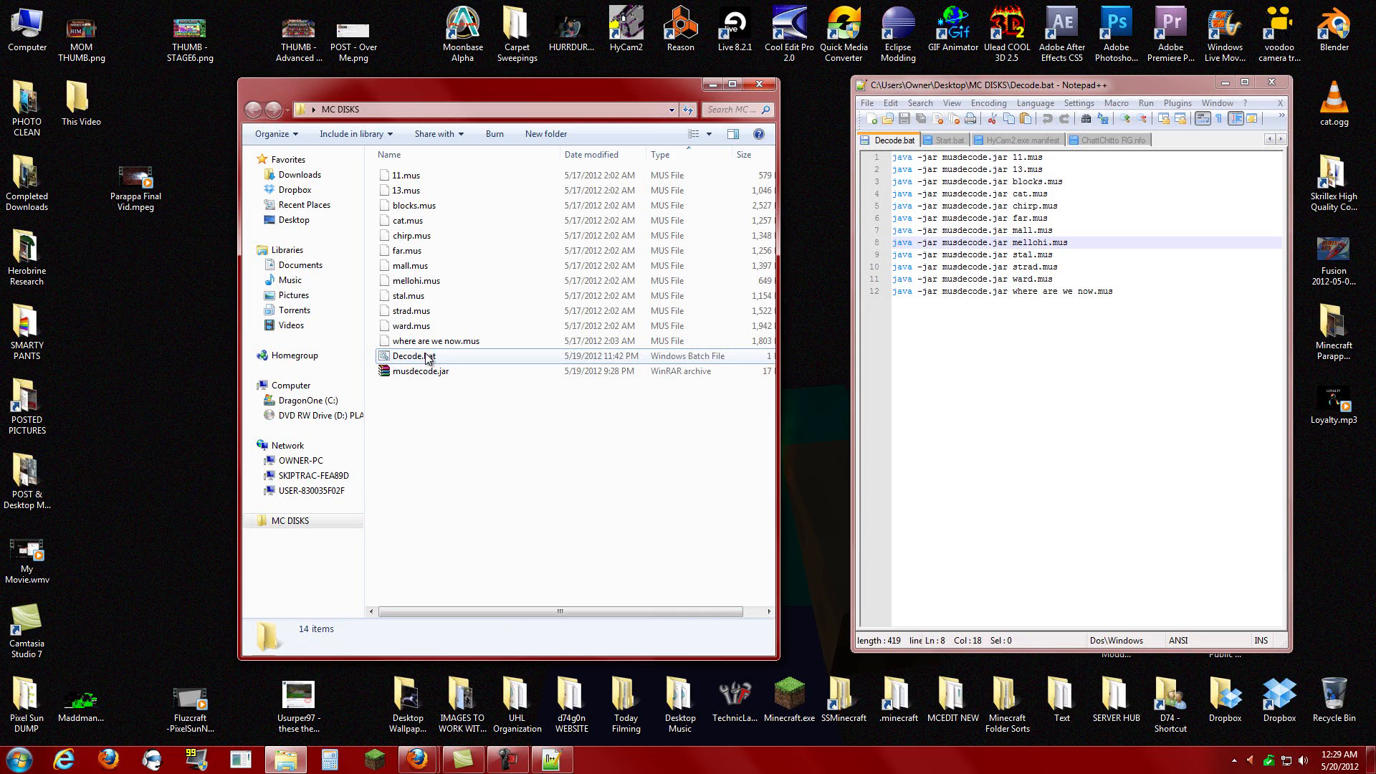
Step: Run Decode.bat, close Notepad++, play mall.ogg in VLC, then close VLC
click(414, 355)
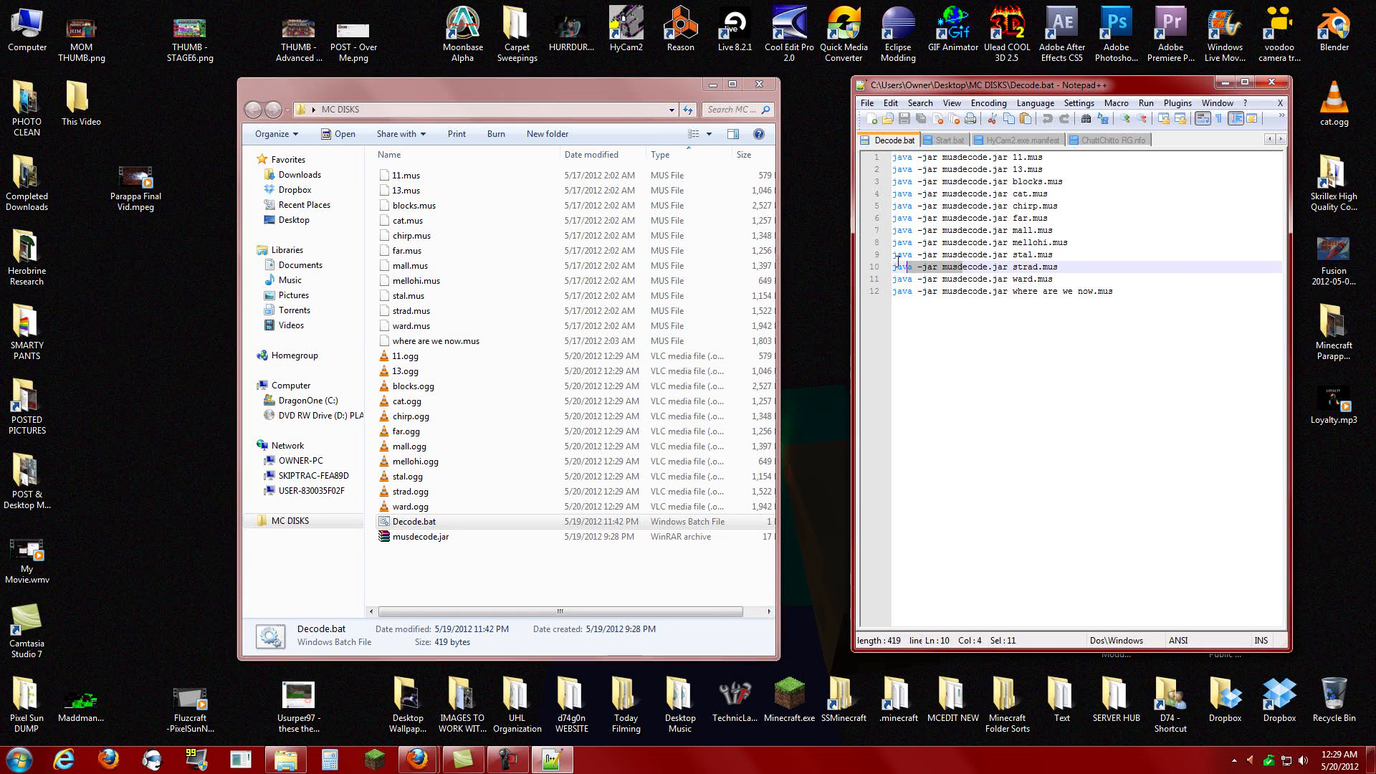
click(950, 140)
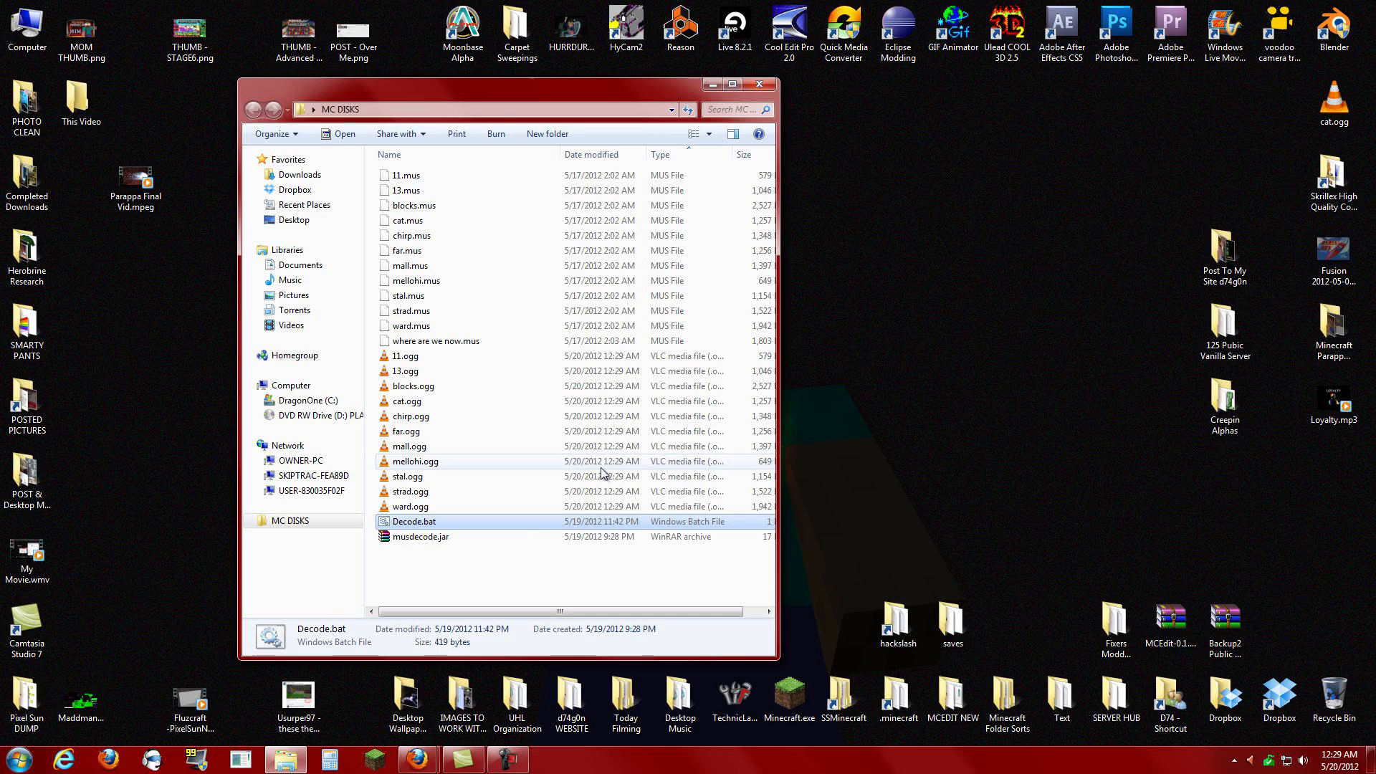
double_click(411, 446)
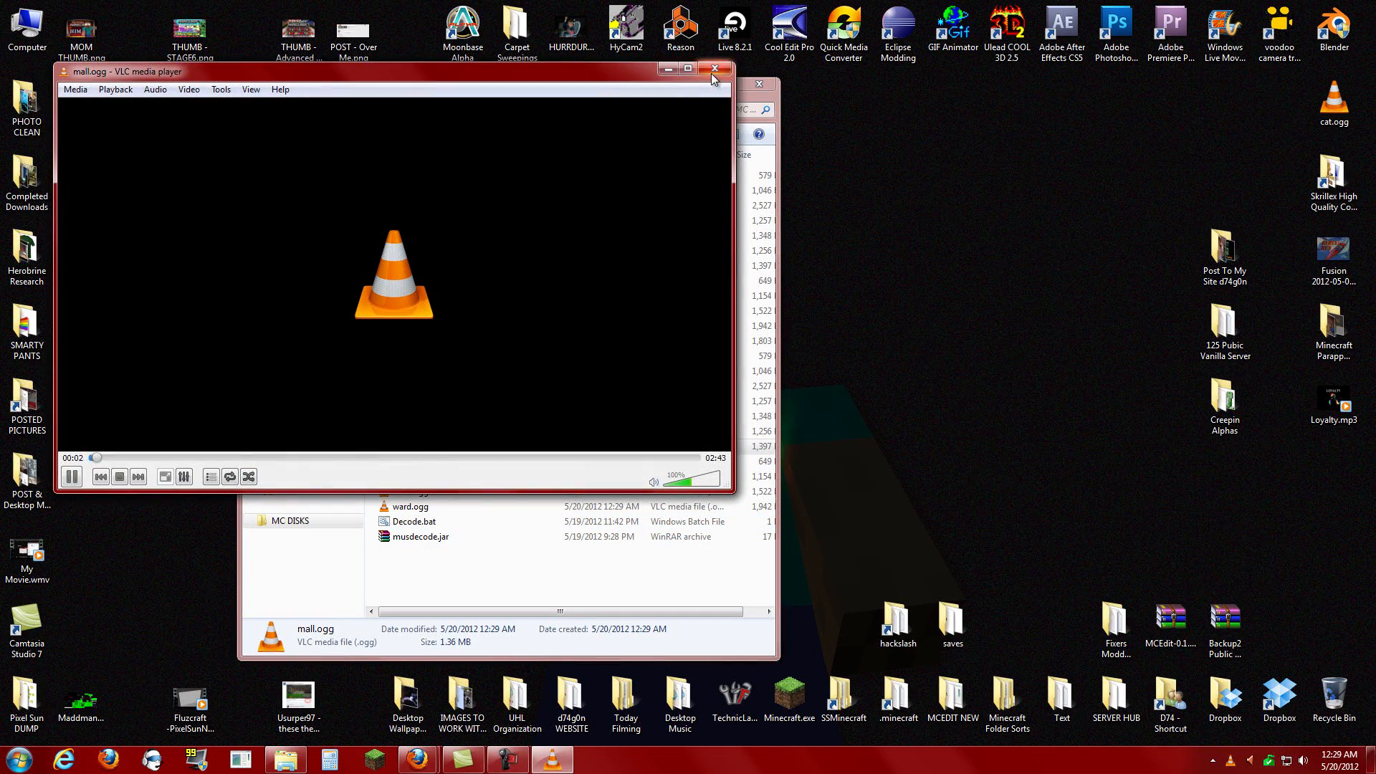
click(714, 69)
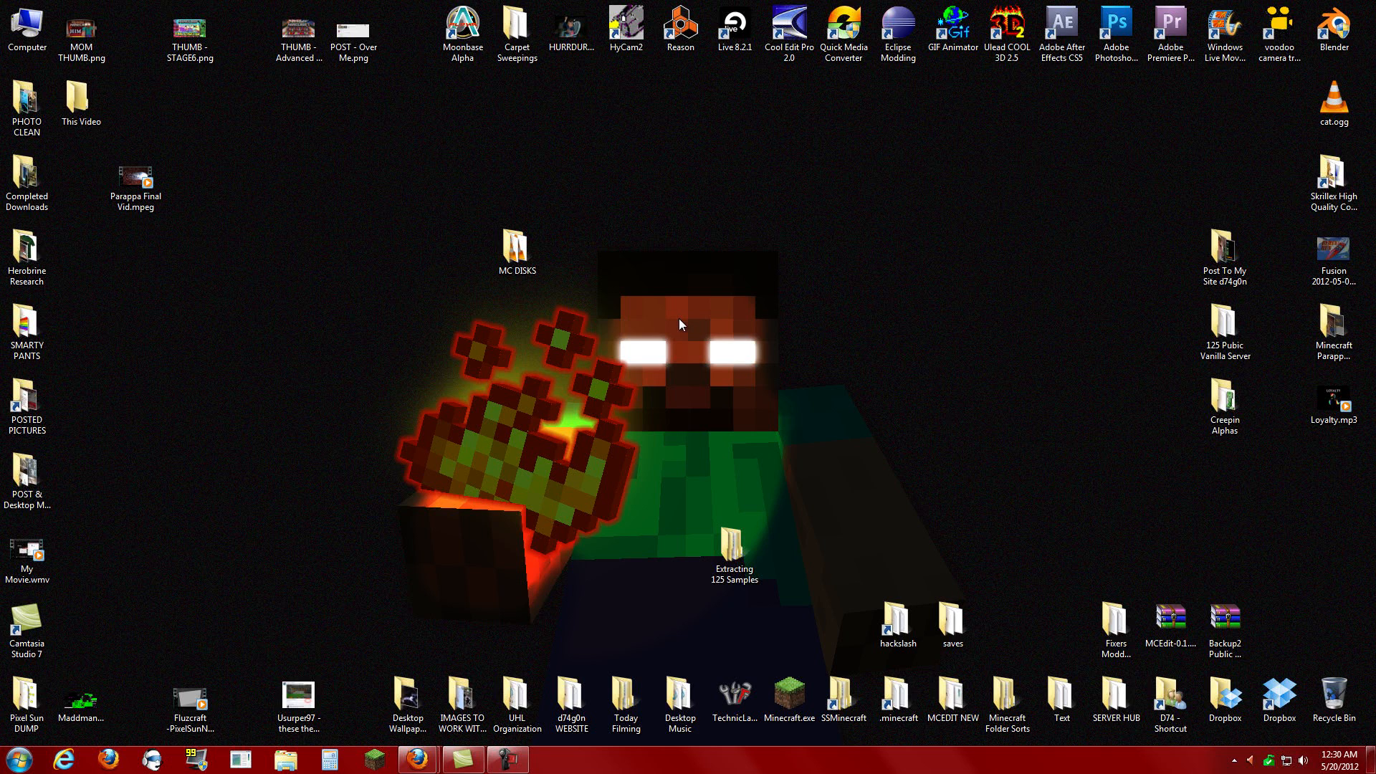
mouse_move(687, 336)
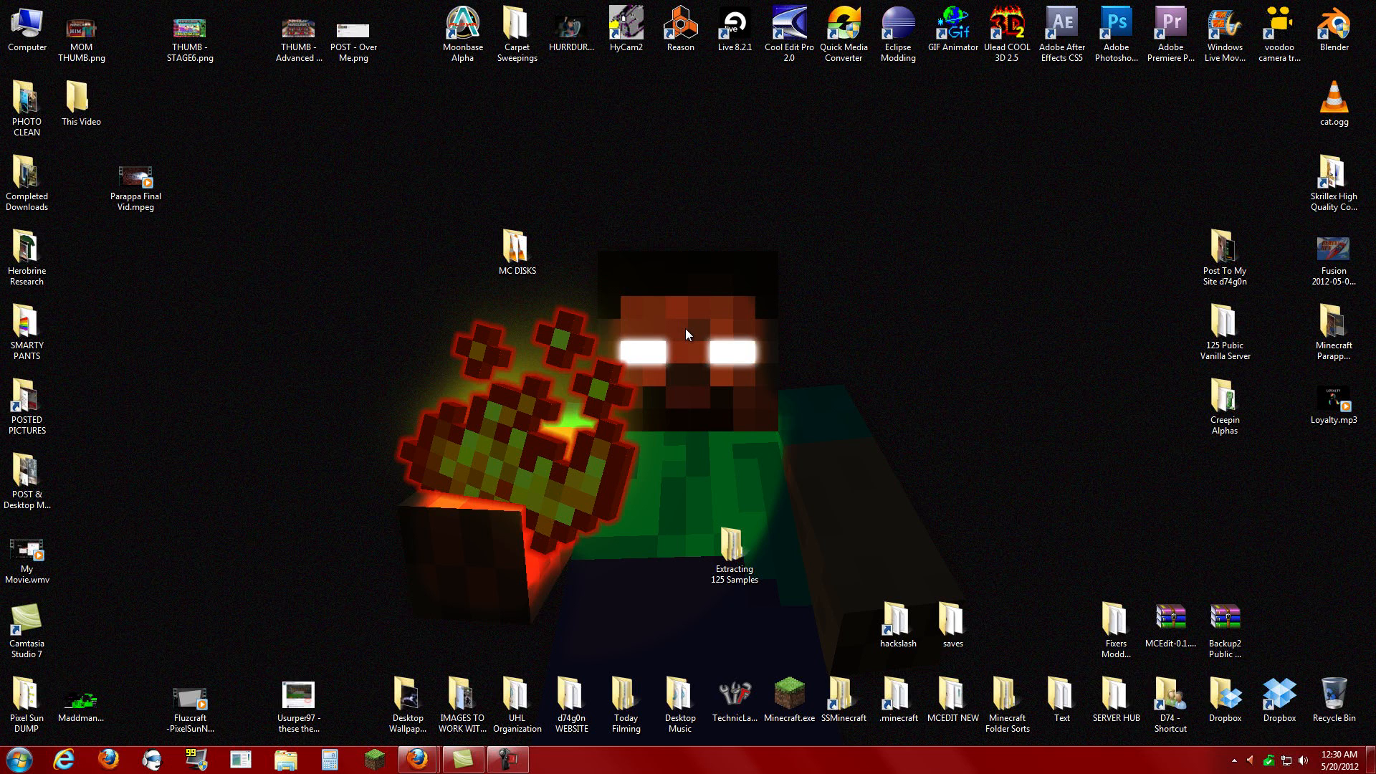
mouse_move(742, 339)
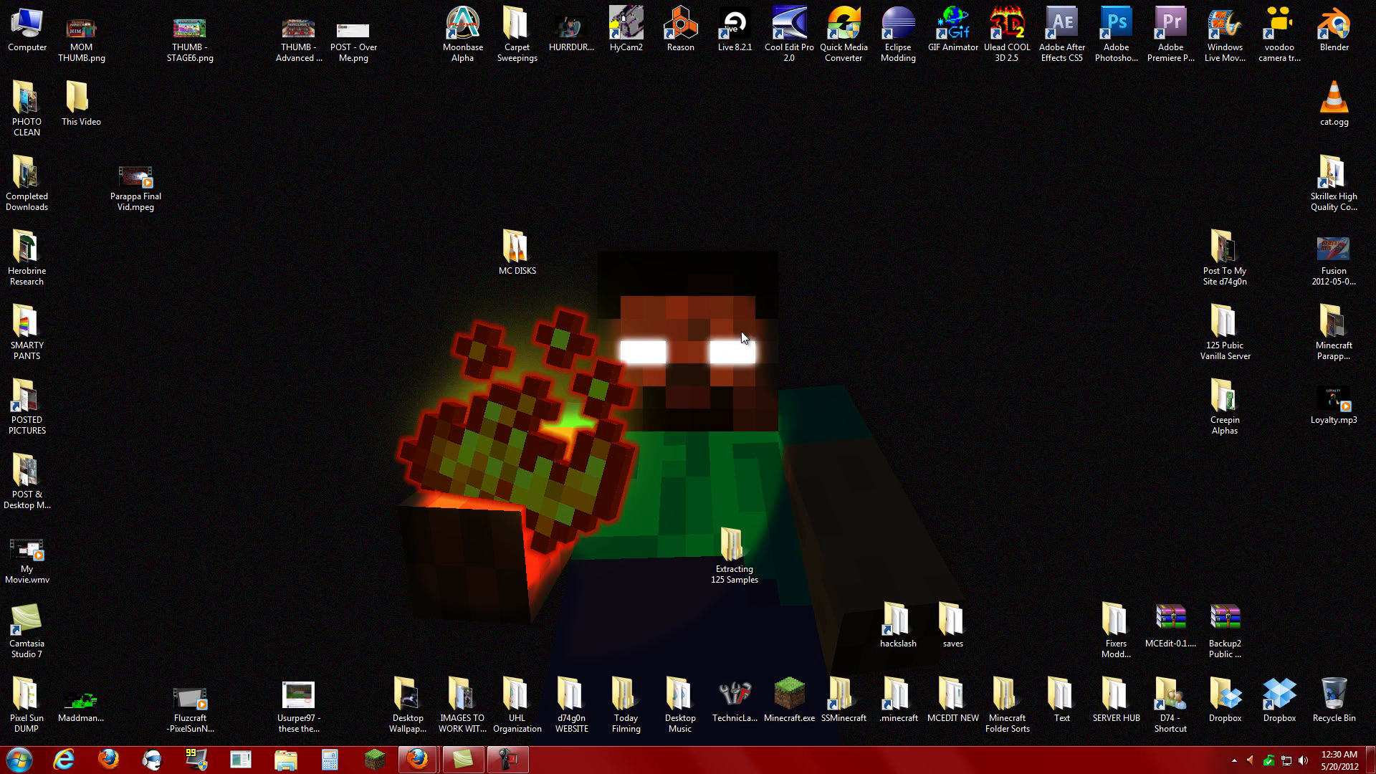
mouse_move(748, 340)
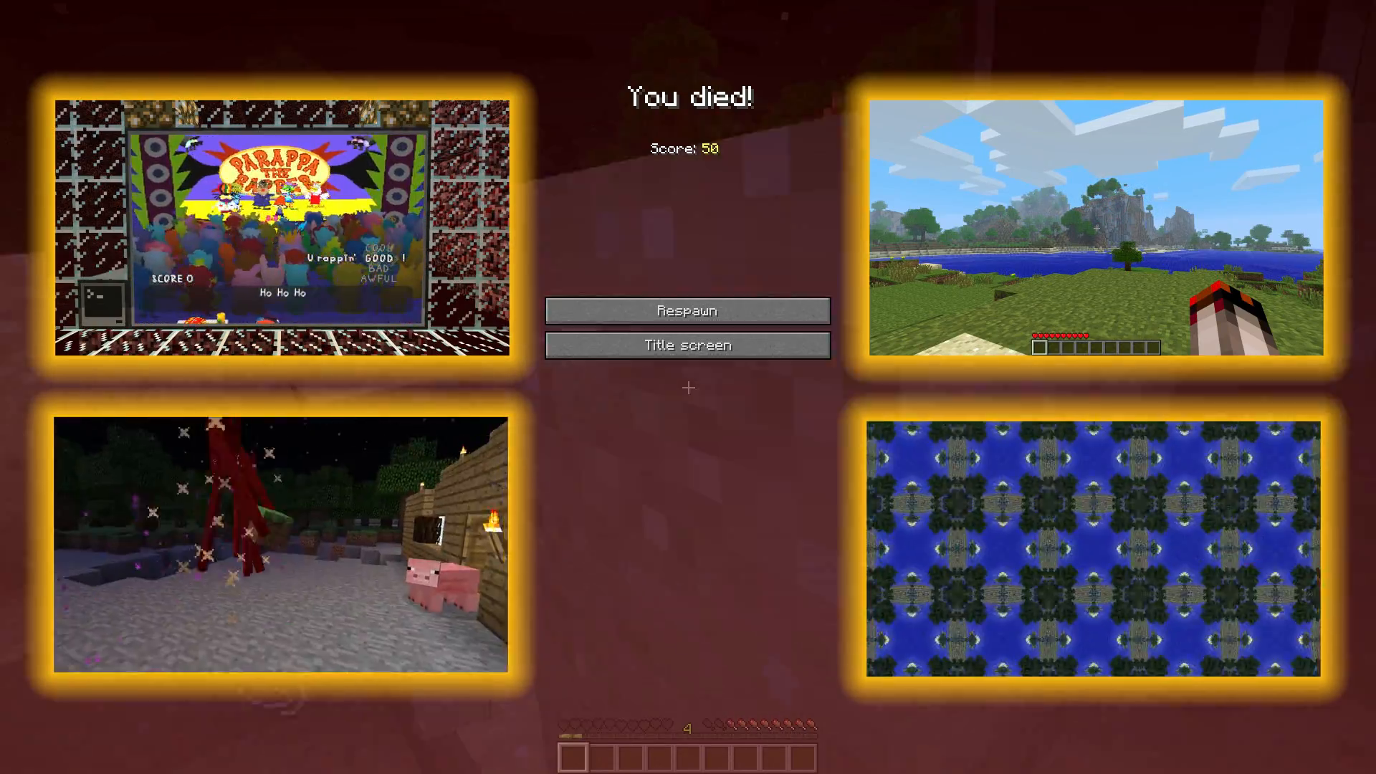
mouse_move(686, 311)
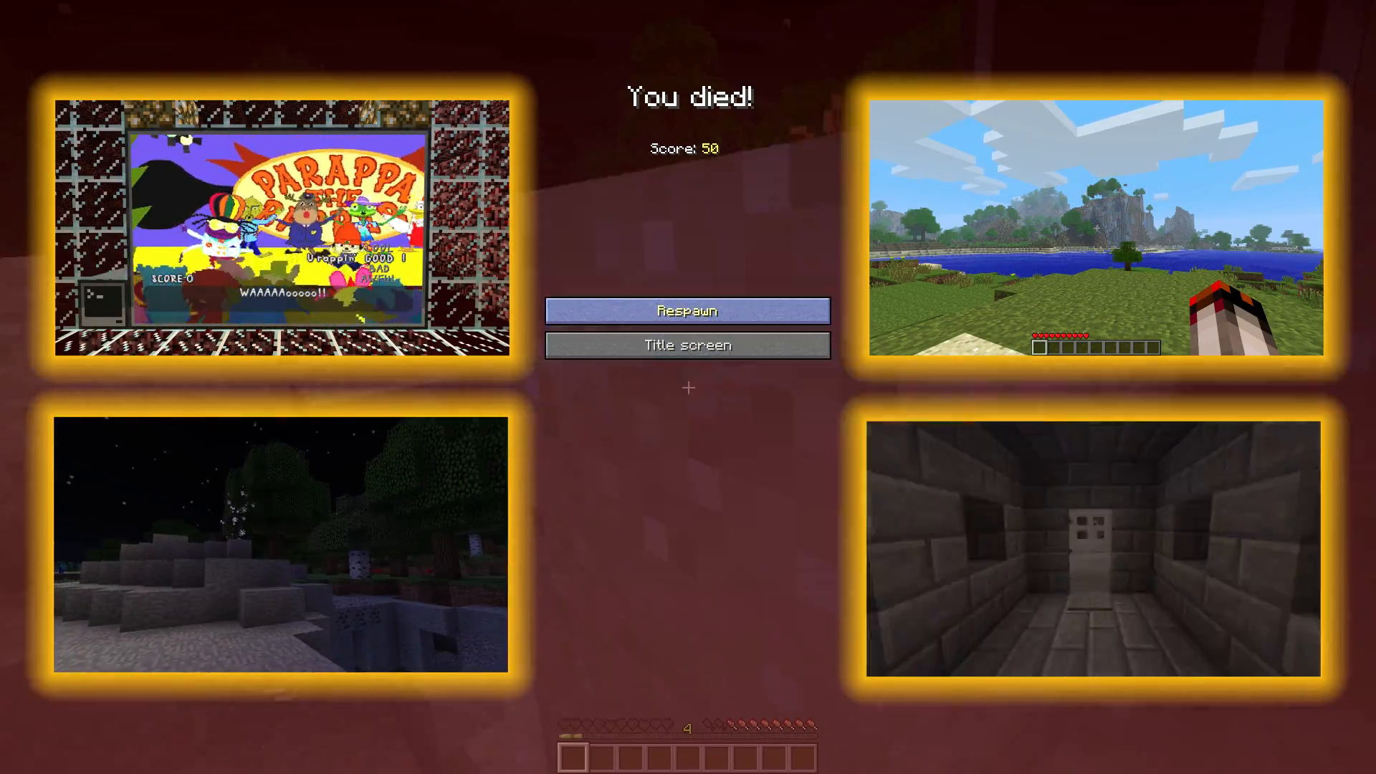